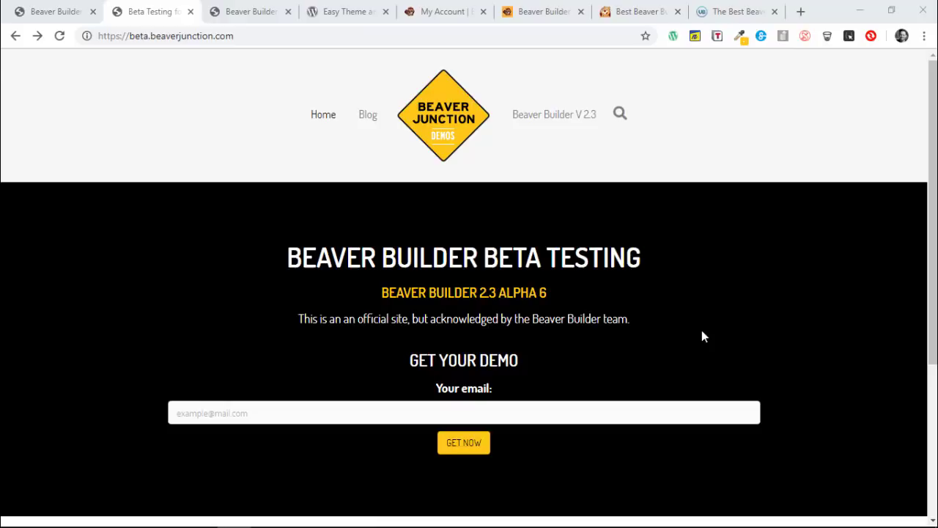
mouse_move(735, 246)
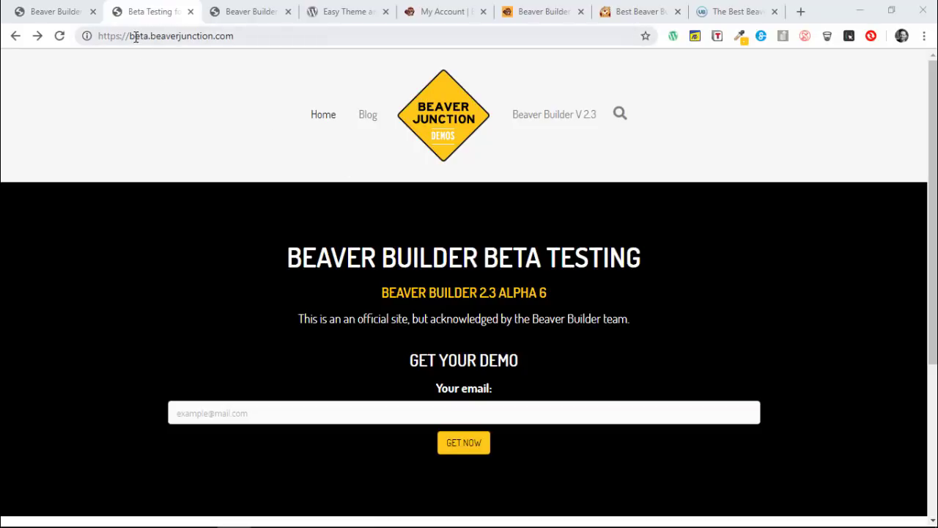
mouse_move(218, 35)
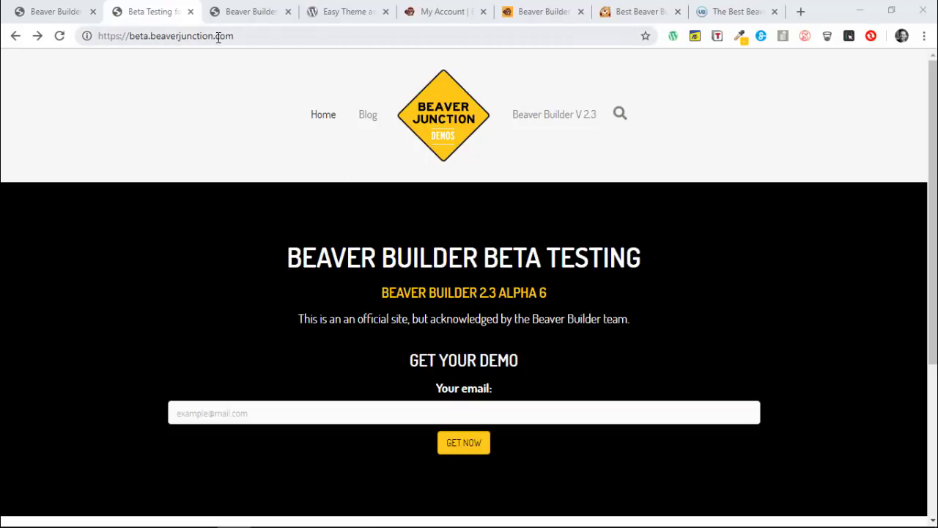
Step: Switch to the Beaver Builder account page showing the 2.3-alpha.6 pre-release download
left_click(462, 443)
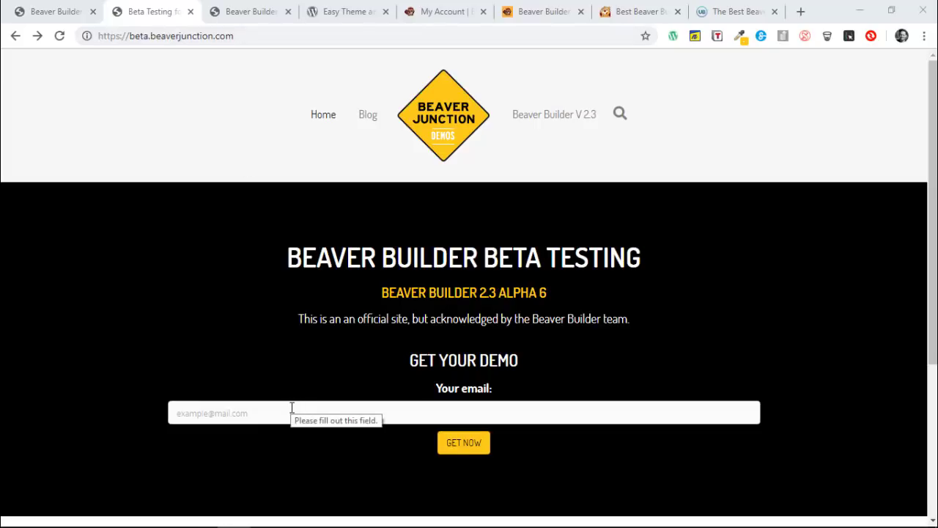
mouse_move(311, 352)
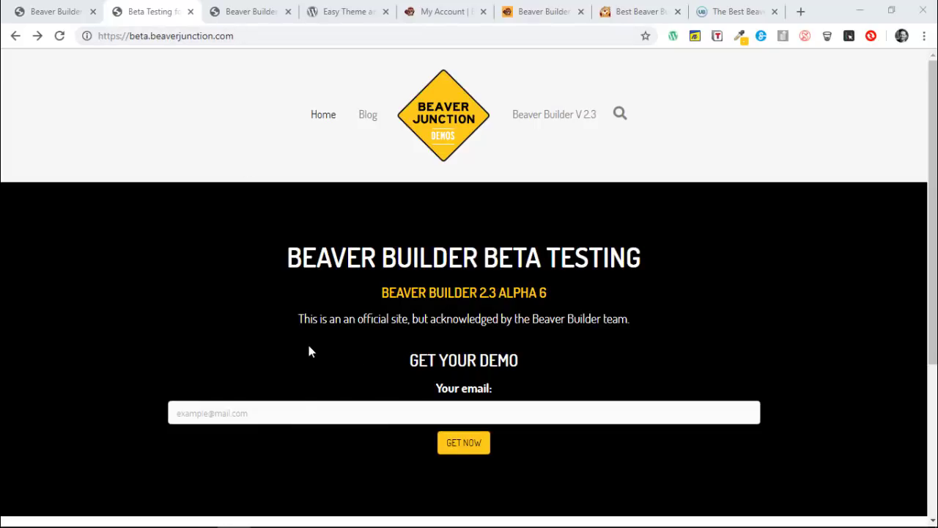
mouse_move(328, 290)
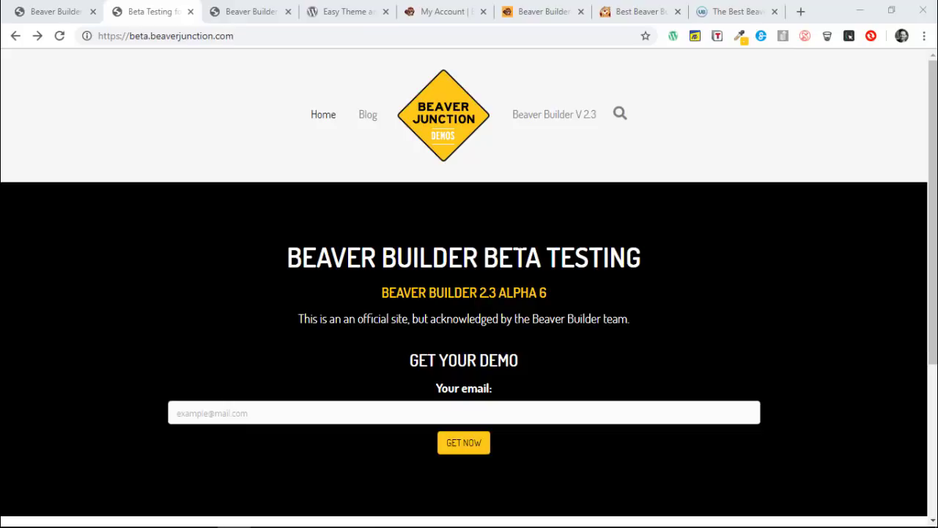
mouse_move(420, 310)
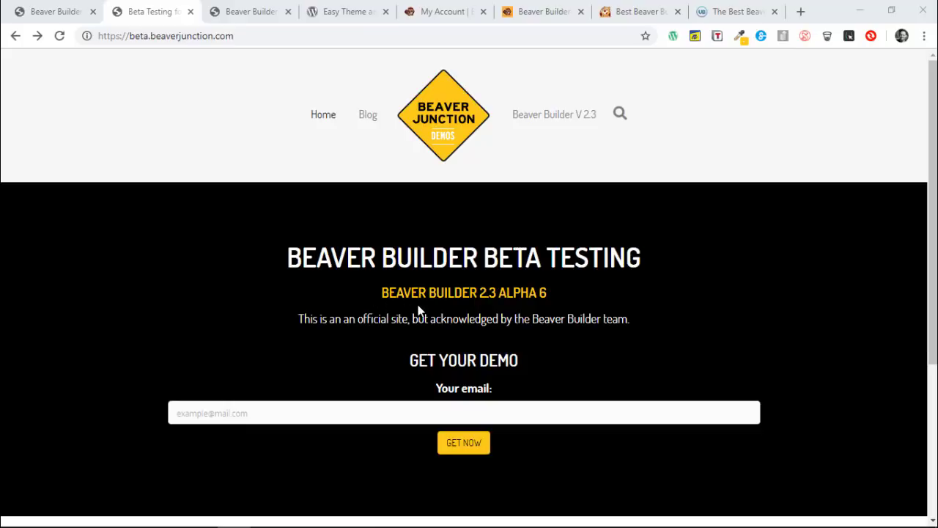
mouse_move(566, 258)
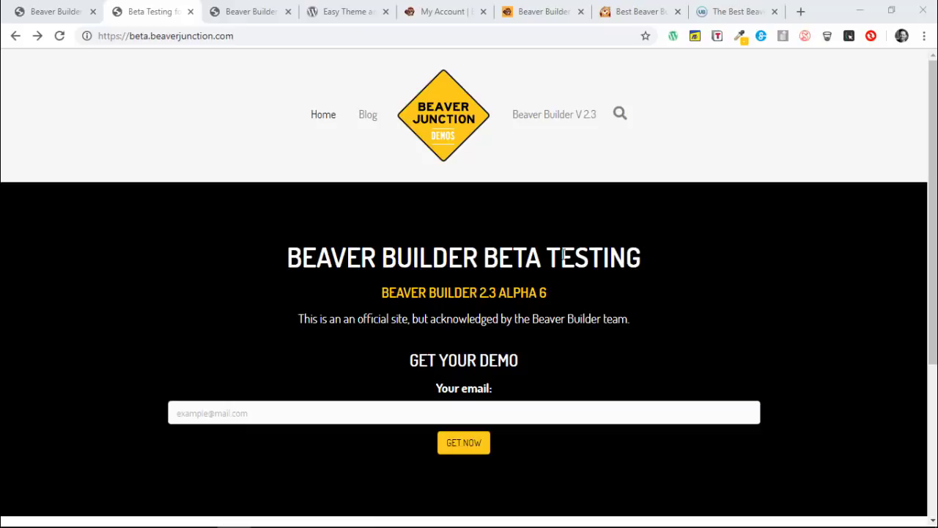
left_click(443, 11)
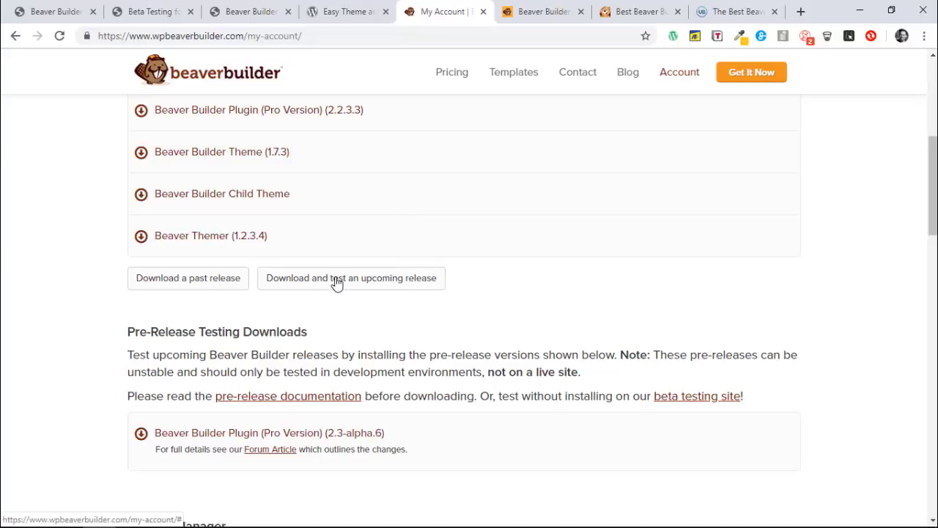
mouse_move(269, 304)
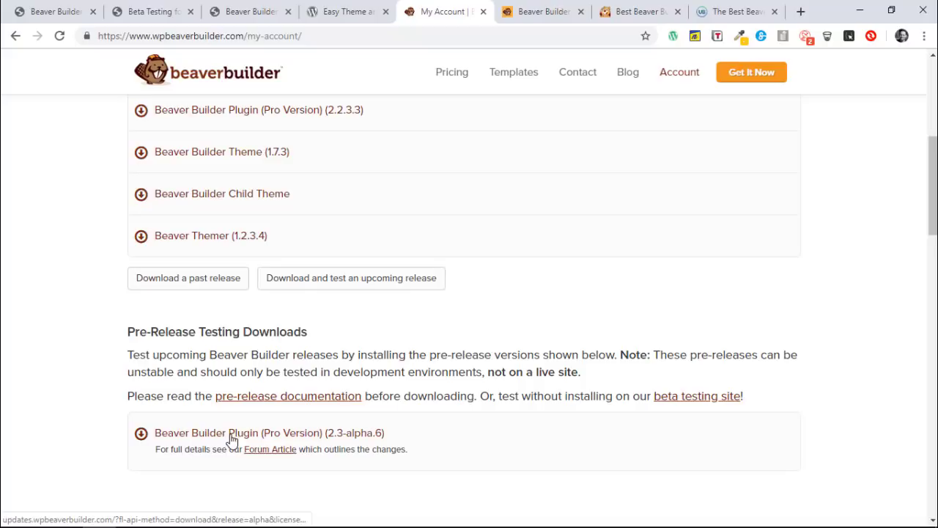
mouse_move(274, 462)
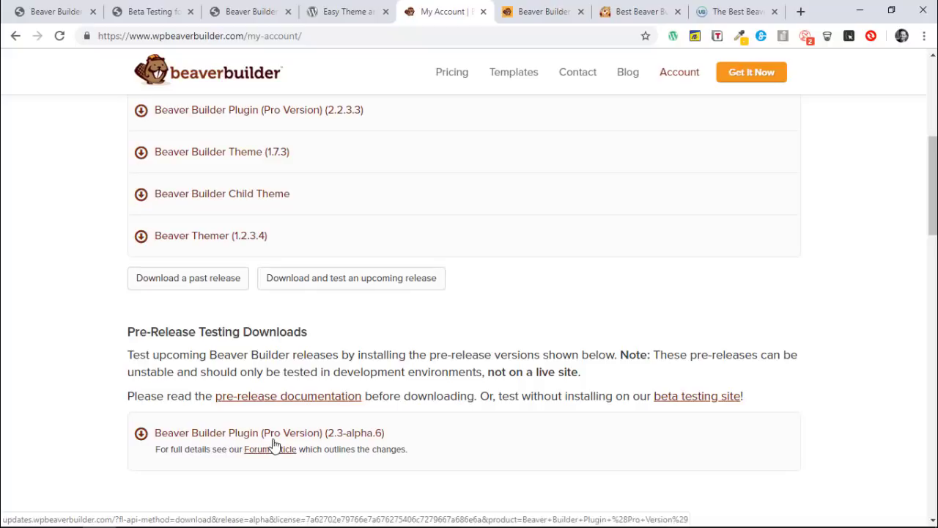
mouse_move(266, 459)
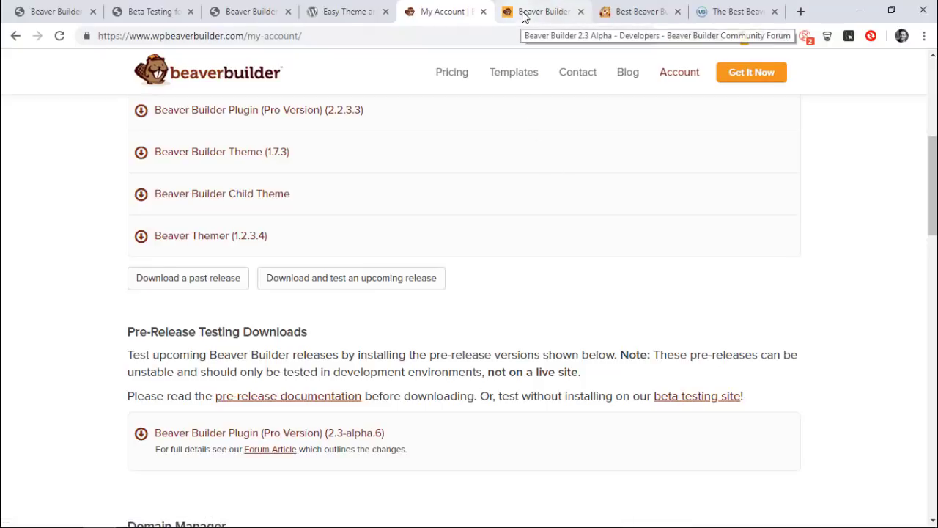
Step: Open the 2.3 Alpha forum thread and scroll through its changelog and back up
left_click(542, 12)
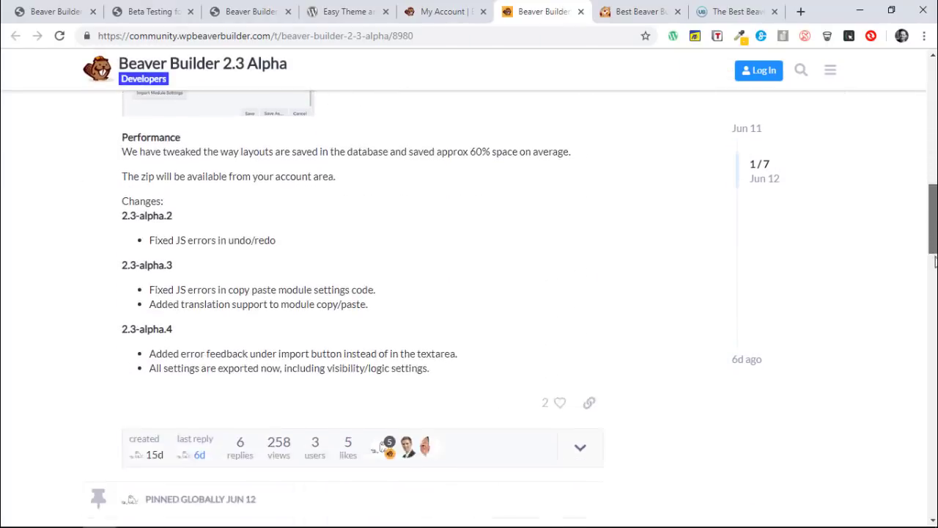
scroll("down", 3)
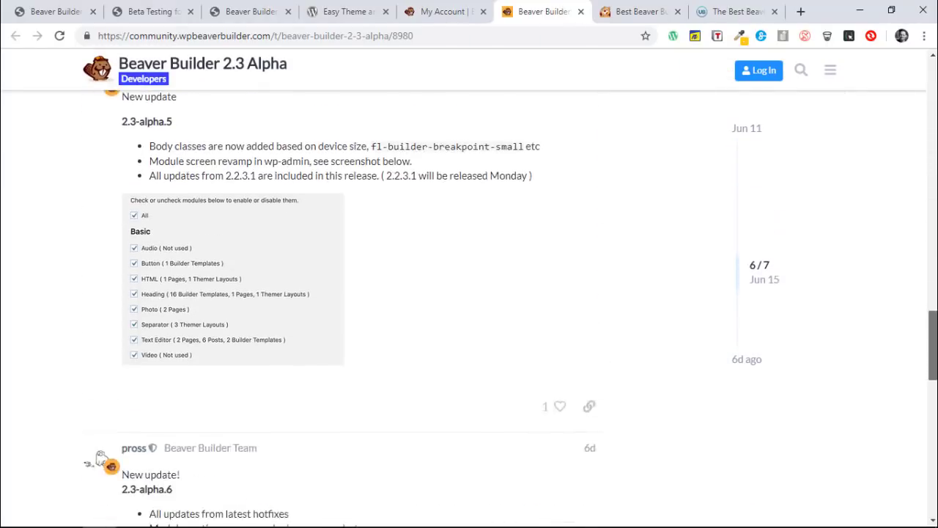
scroll("up", 3)
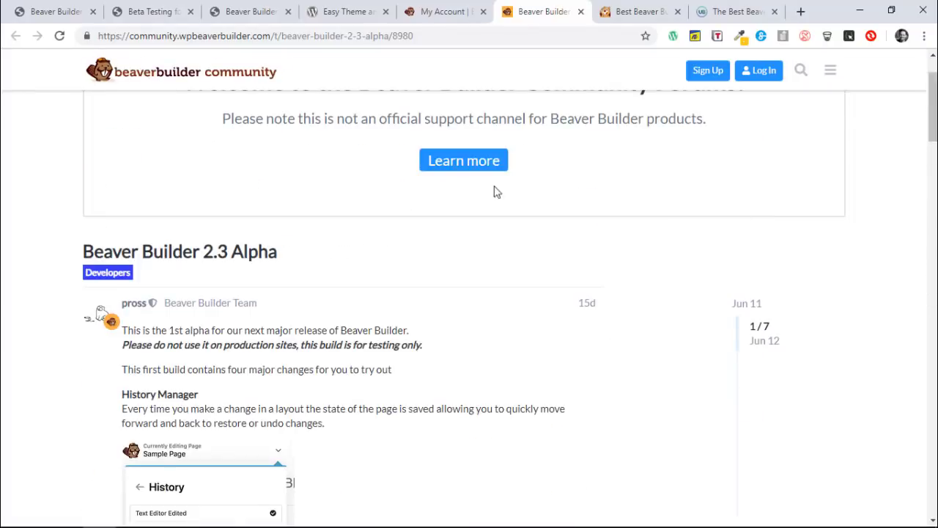
mouse_move(484, 236)
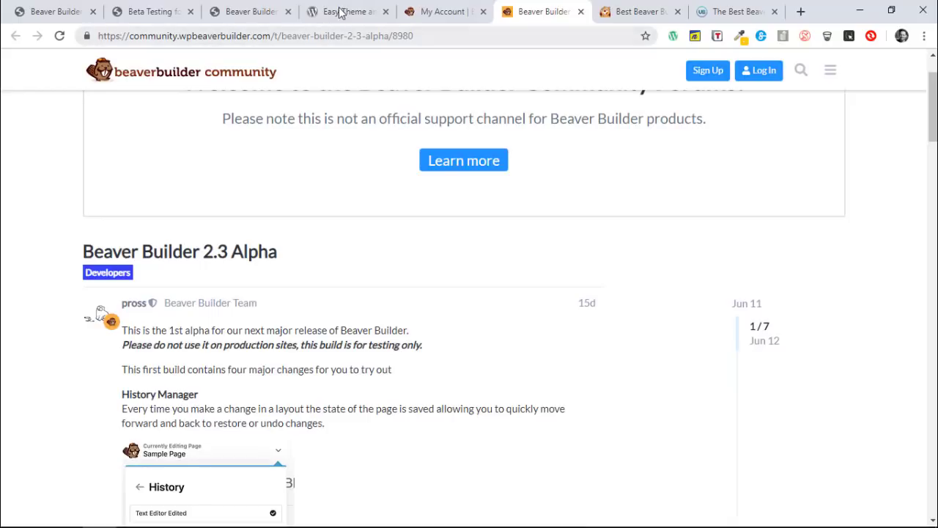
Step: View the Easy Theme and Plugin Upgrades page, then return to the beta testing site
left_click(345, 11)
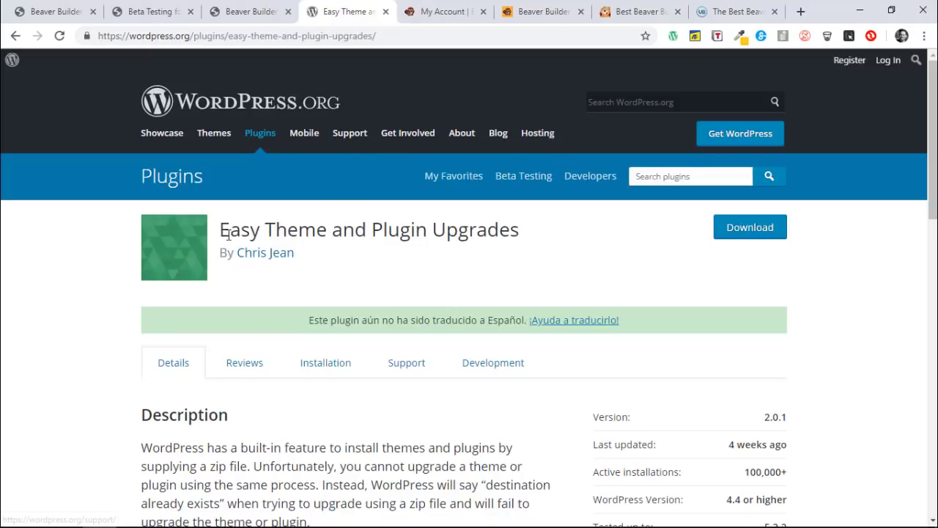
mouse_move(497, 231)
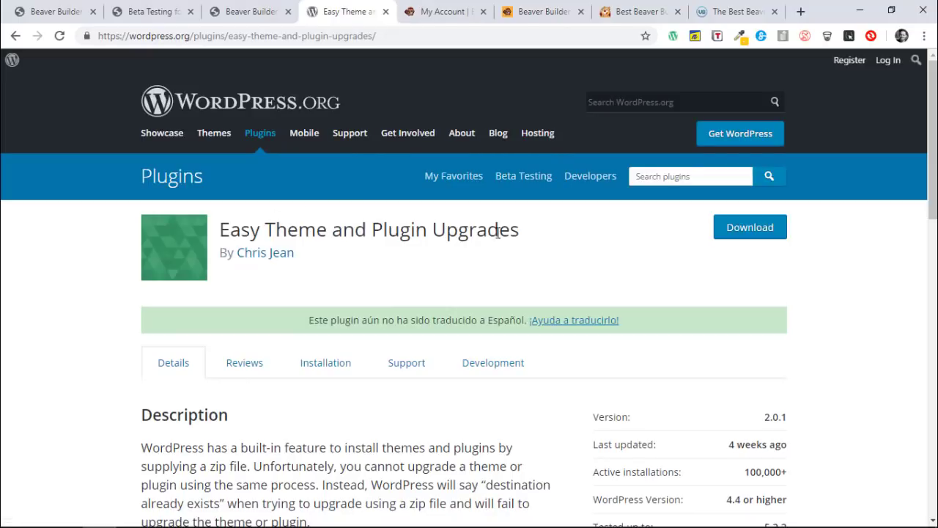
mouse_move(354, 107)
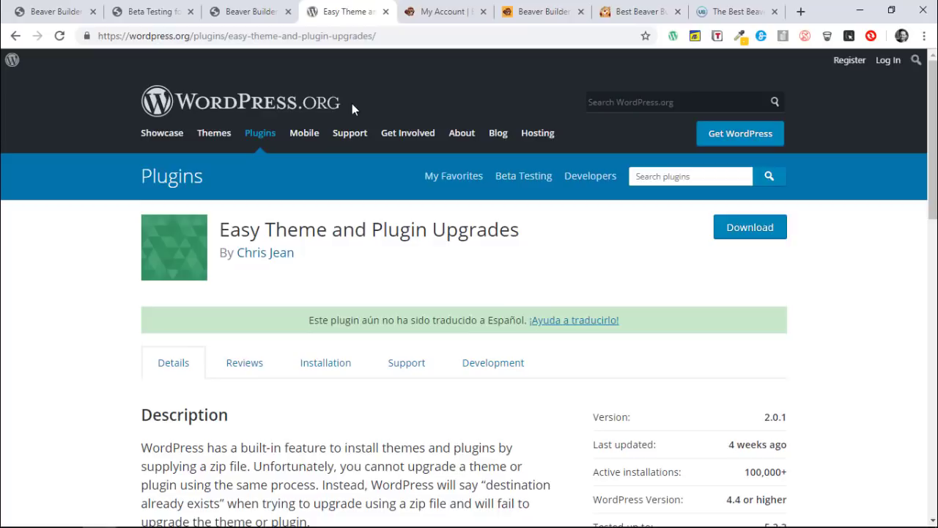
mouse_move(340, 252)
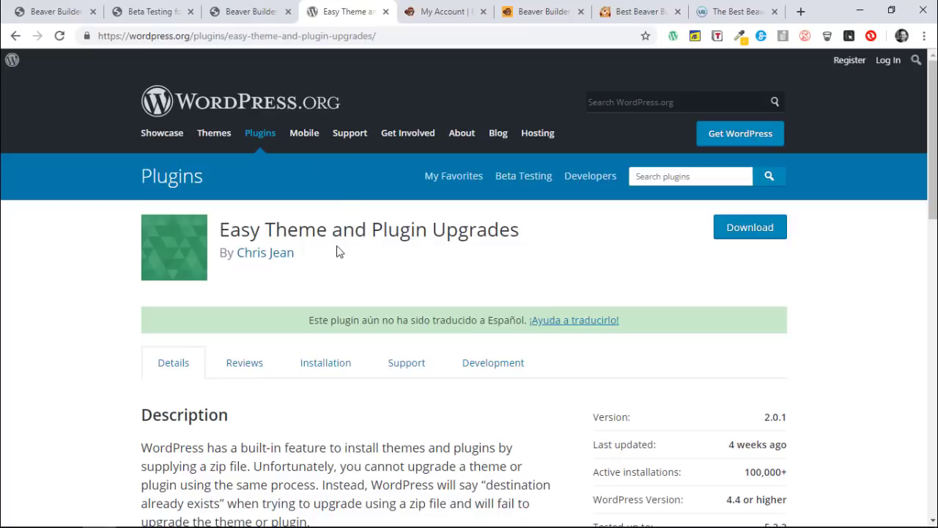
mouse_move(348, 254)
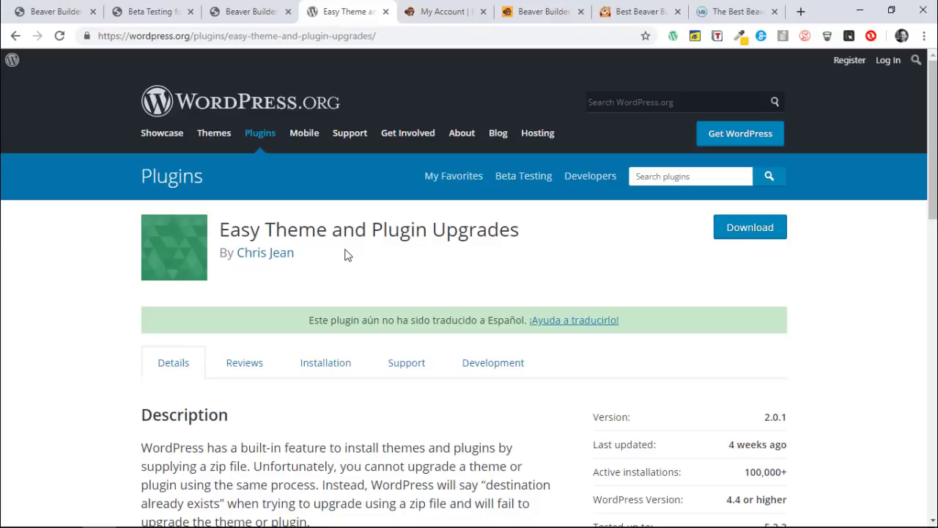
left_click(150, 12)
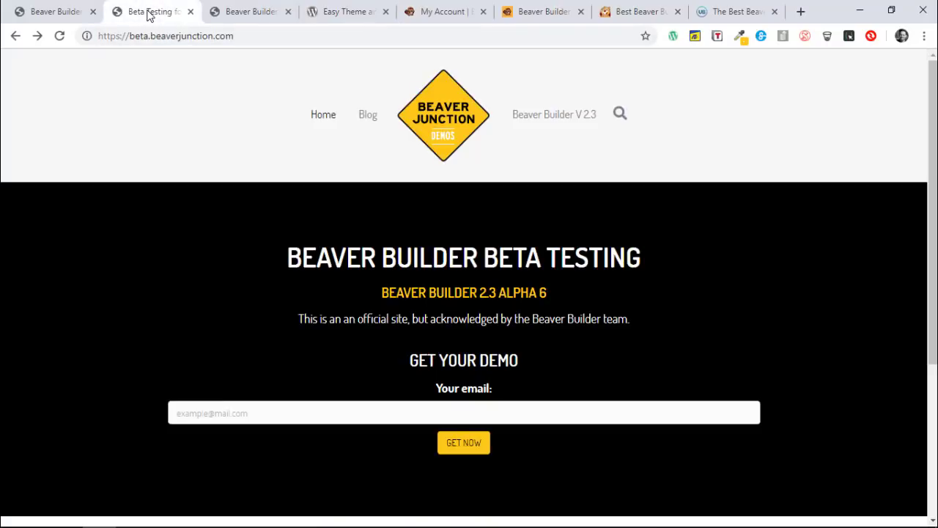
mouse_move(557, 122)
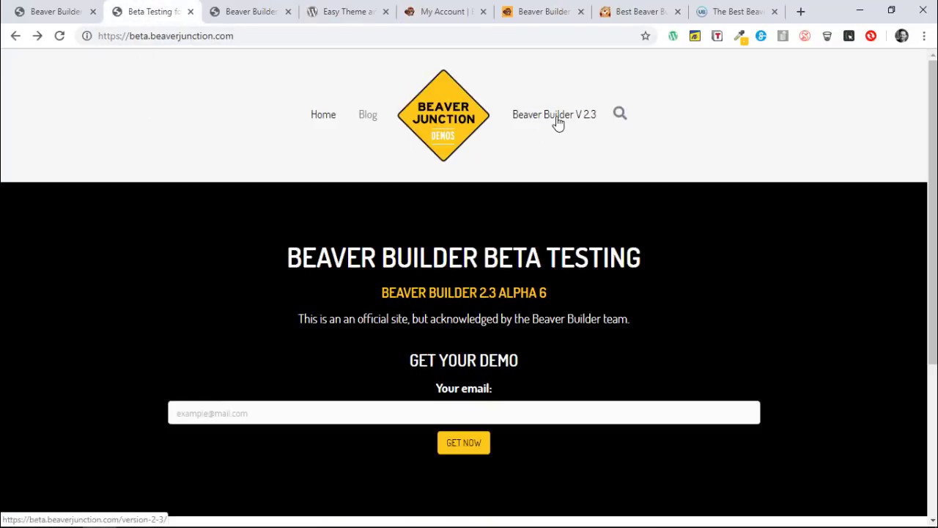
mouse_move(252, 32)
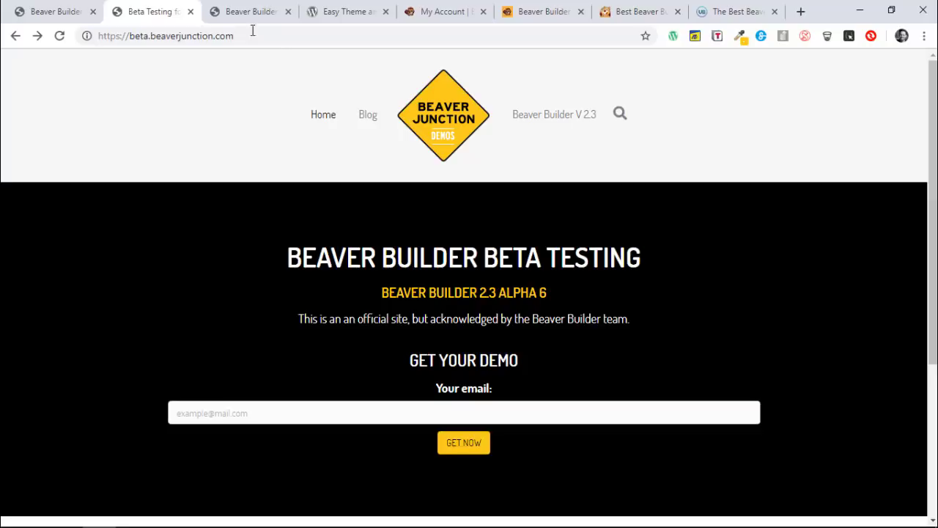
Step: Bring up the Beaver Builder V 2.3 page in the editor and scroll to Some Improvements
left_click(249, 11)
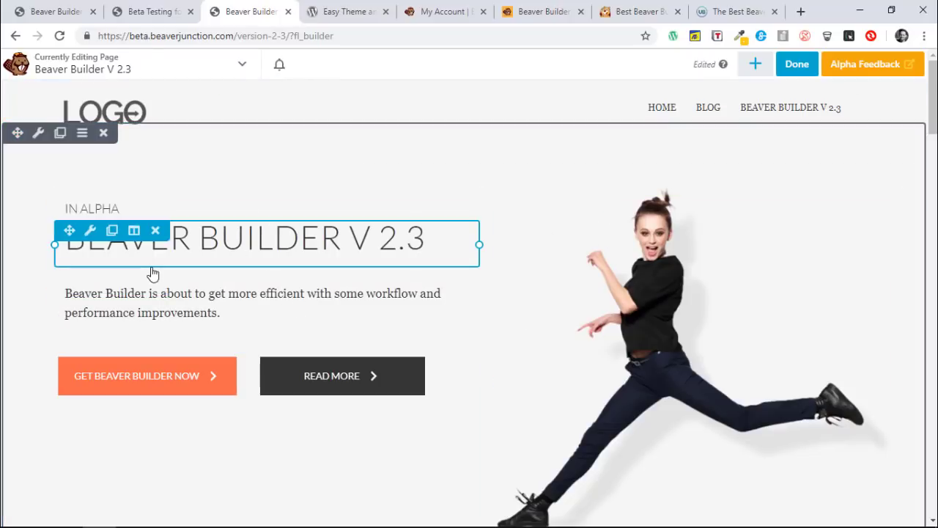
mouse_move(296, 257)
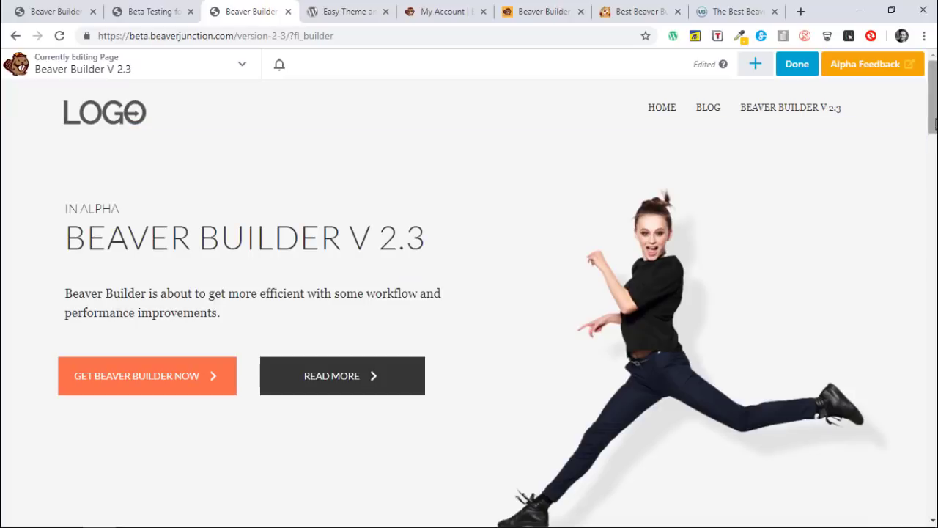
scroll("down", 3)
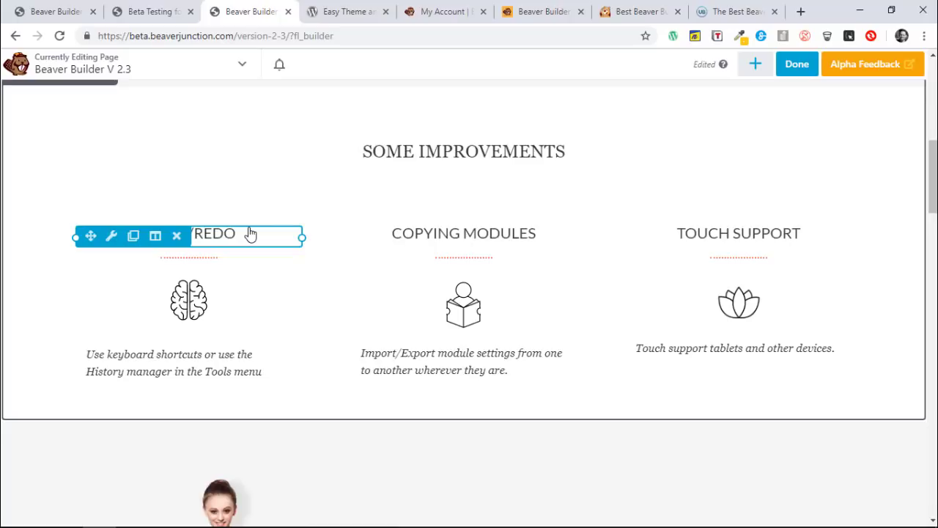
Step: Look at the draft history, then change the heading to 'Some Improvement' and save
left_click(242, 64)
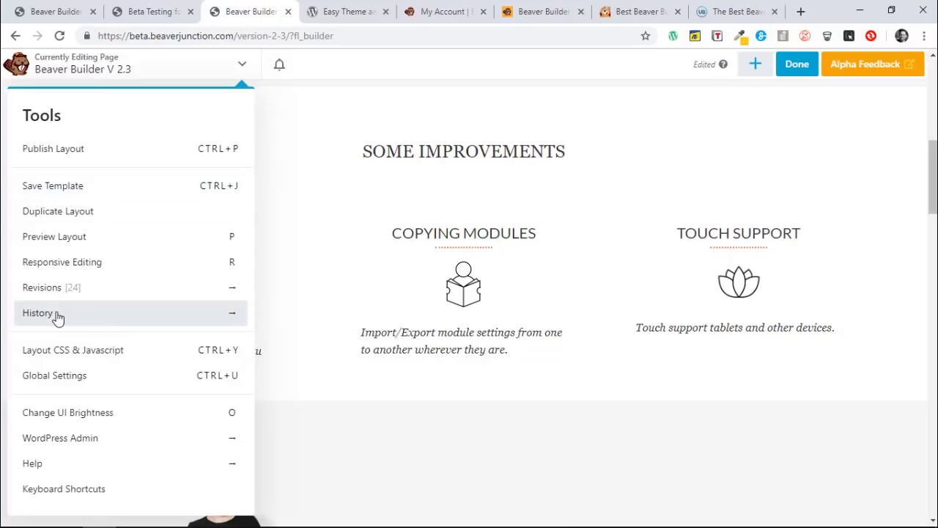
left_click(41, 313)
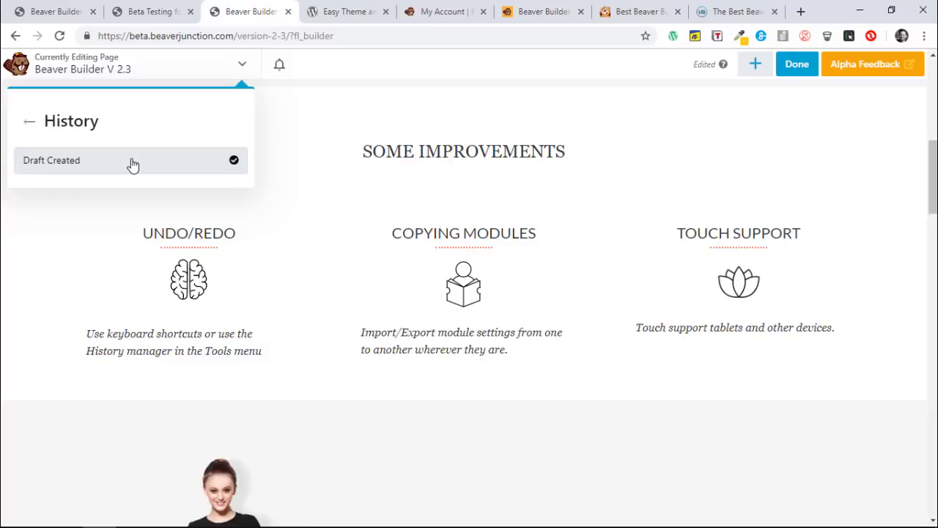
mouse_move(126, 143)
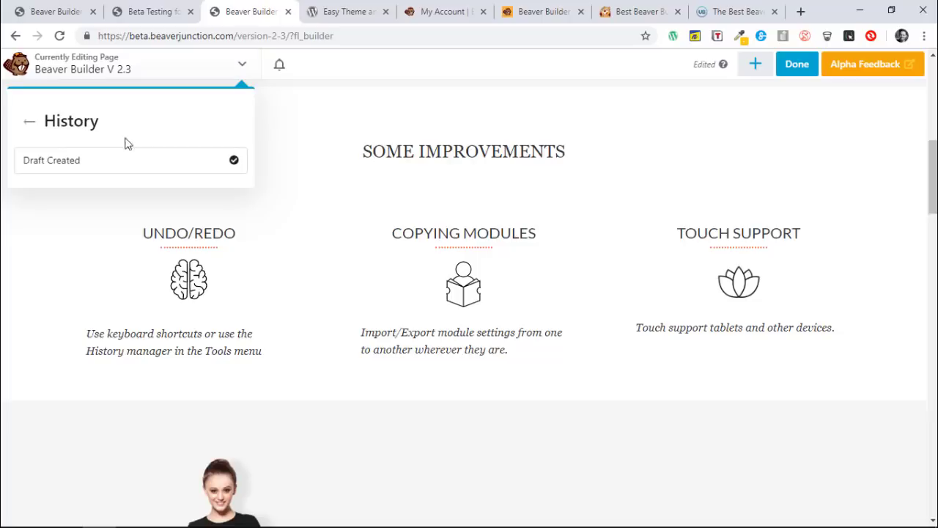
mouse_move(790, 164)
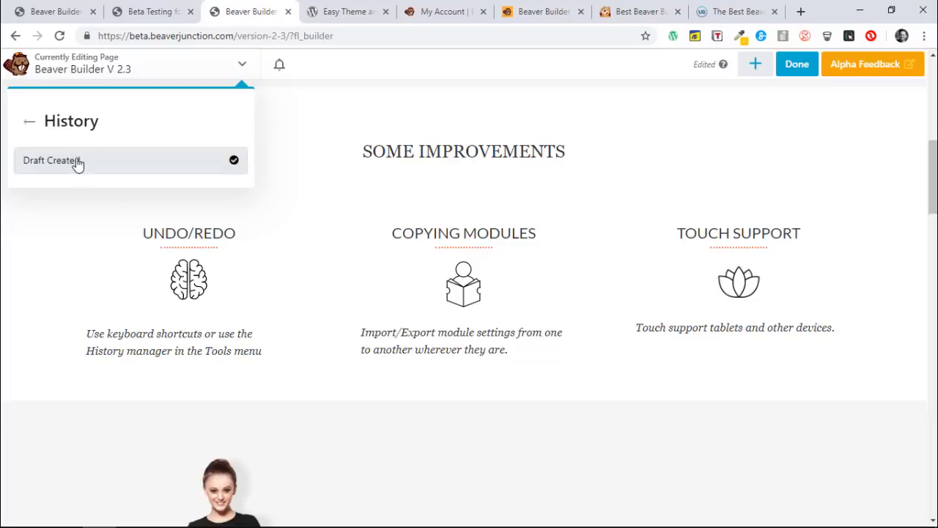
mouse_move(118, 164)
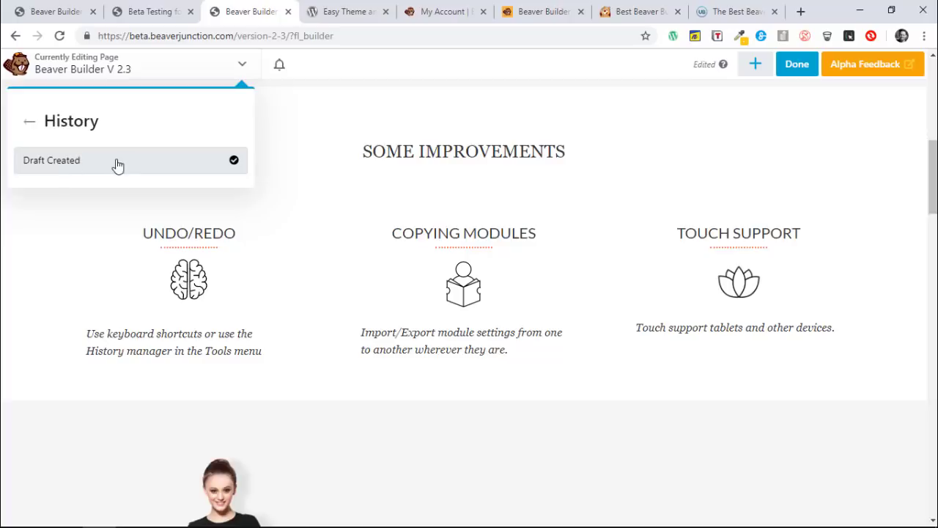
mouse_move(140, 155)
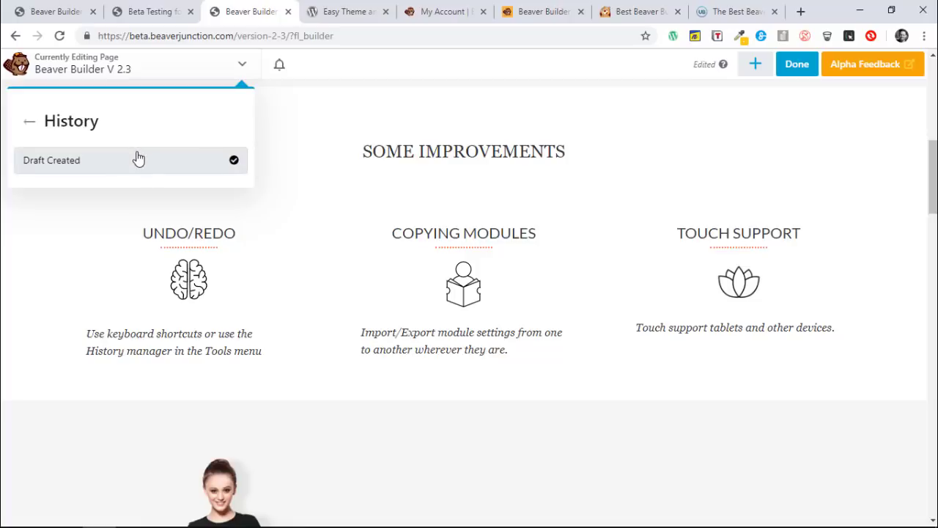
mouse_move(130, 163)
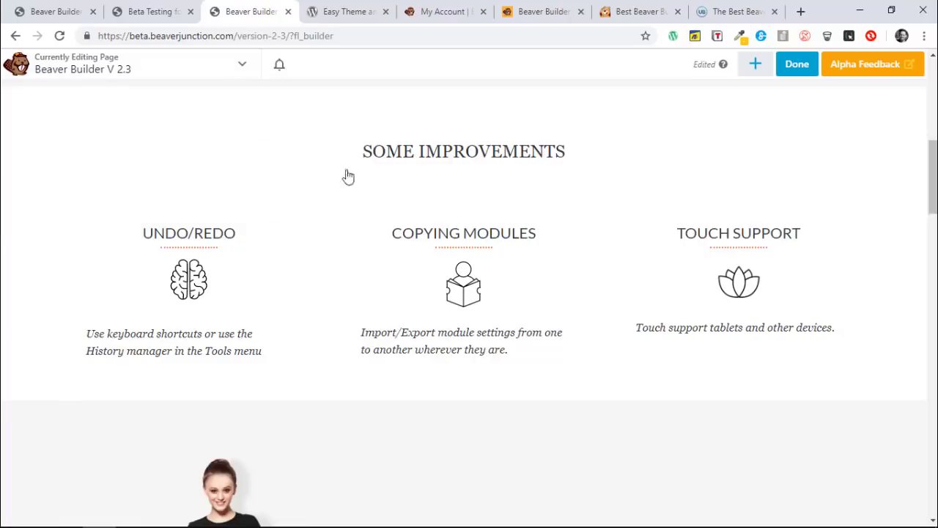
left_click(463, 152)
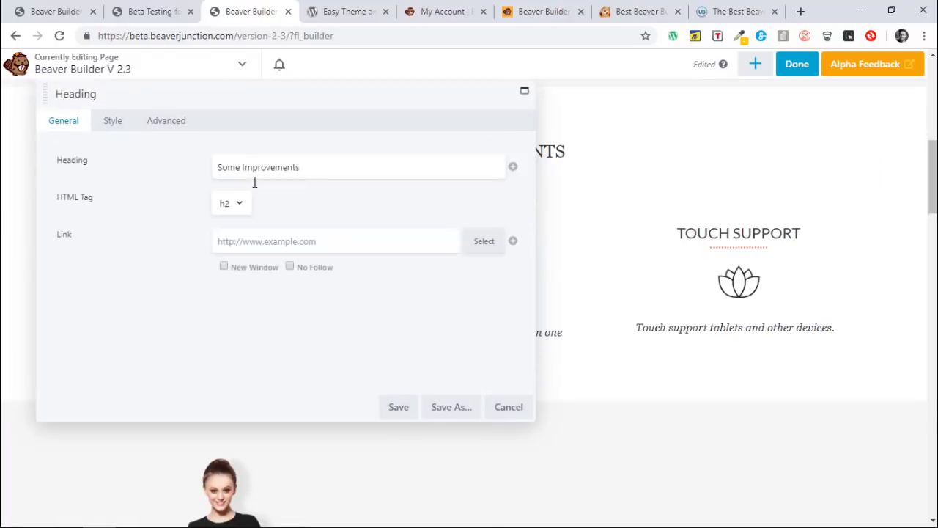
key("Backspace")
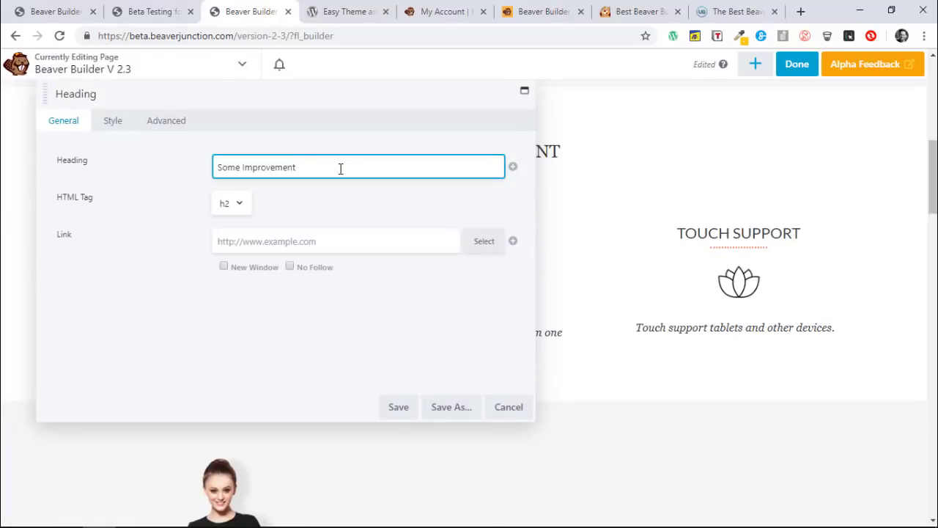
left_click(398, 407)
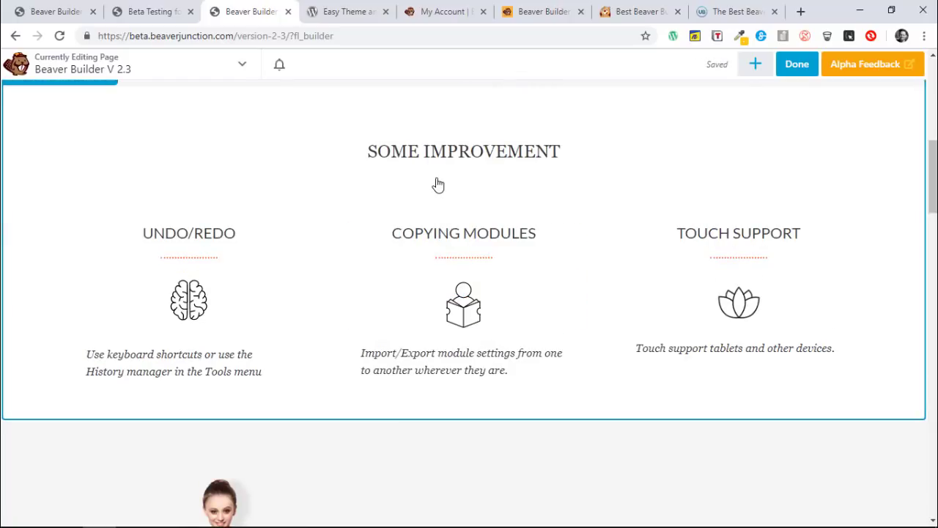
Step: Select the description text below the Undo/Redo heading
left_click(174, 362)
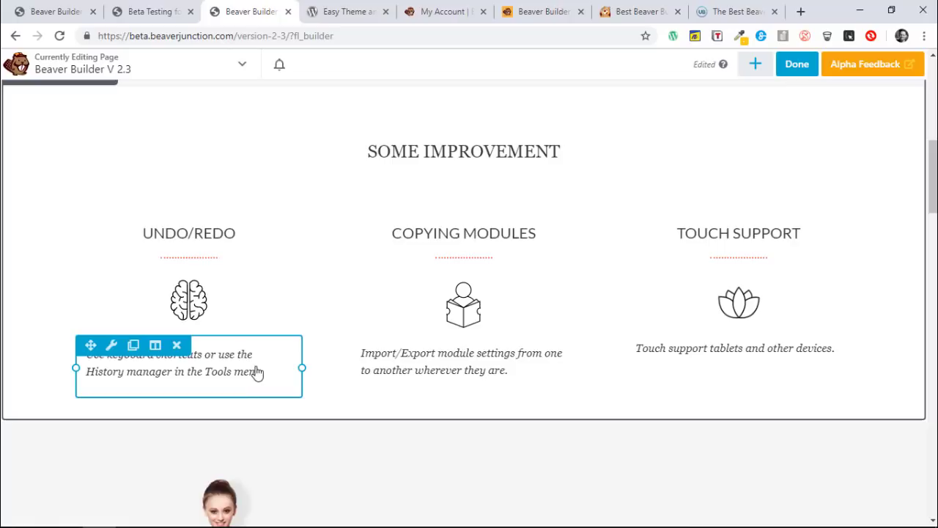
mouse_move(261, 365)
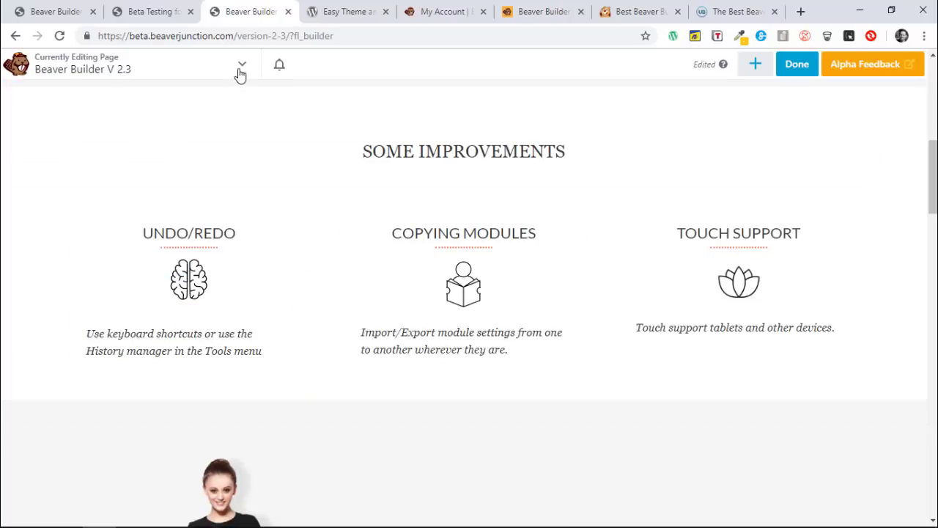
Step: Show the Keyboard Shortcuts list from Tools to find the Undo and Redo shortcuts
left_click(242, 66)
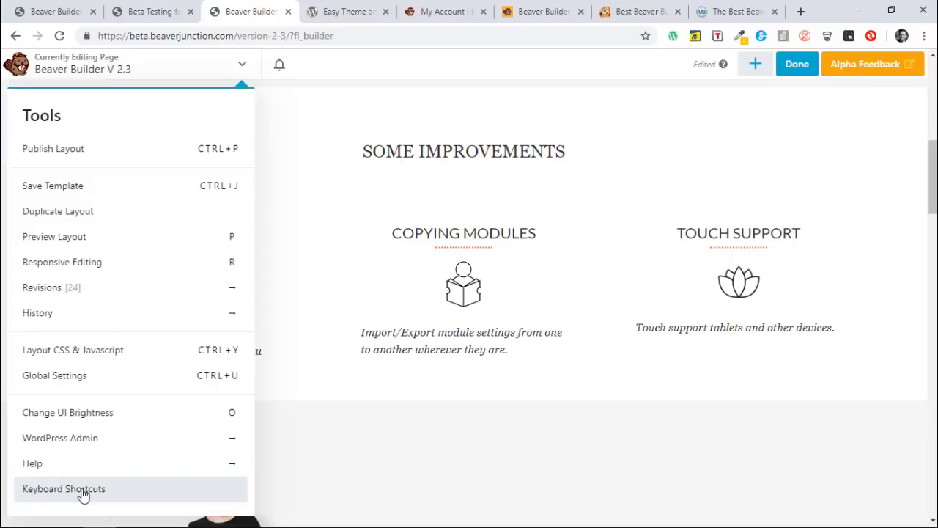
left_click(65, 489)
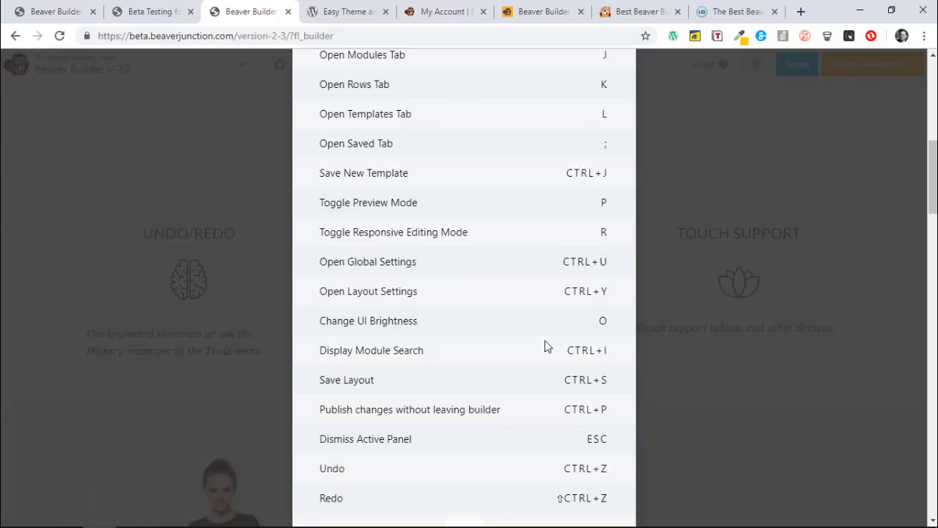
mouse_move(575, 469)
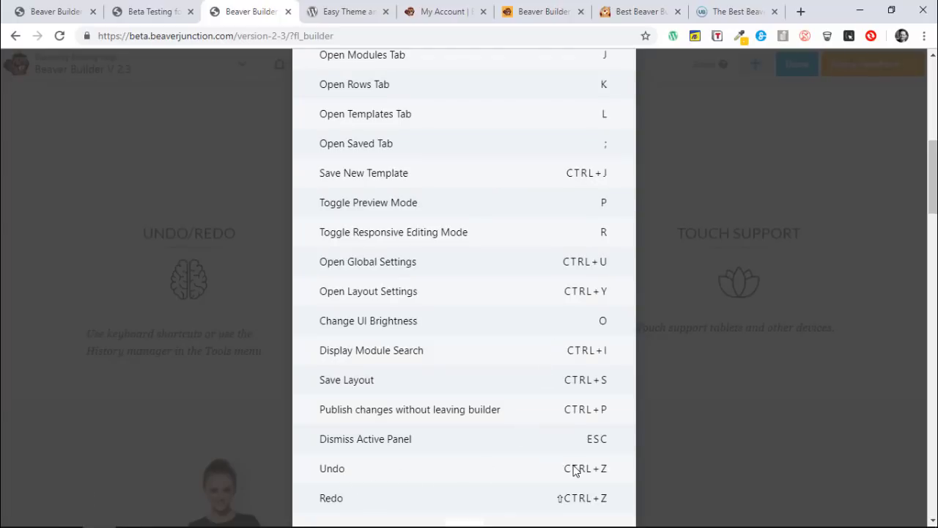
mouse_move(598, 473)
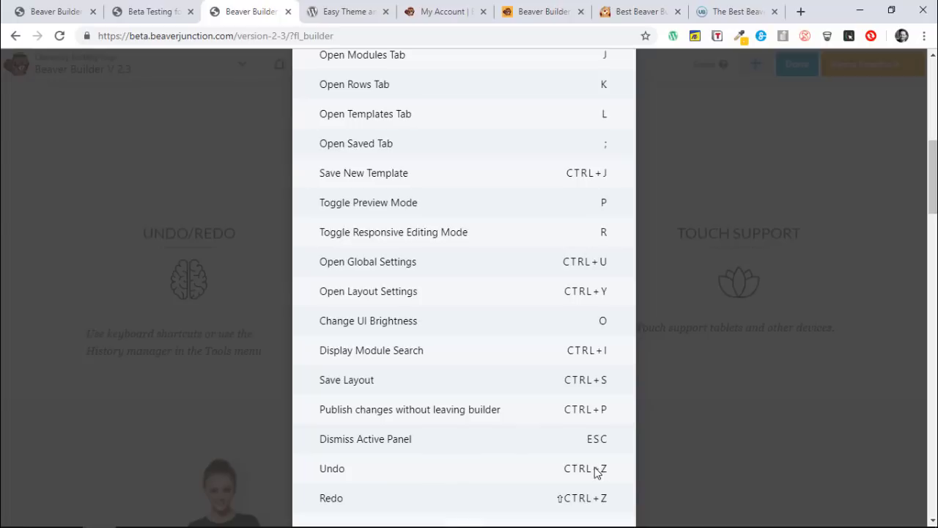
mouse_move(572, 498)
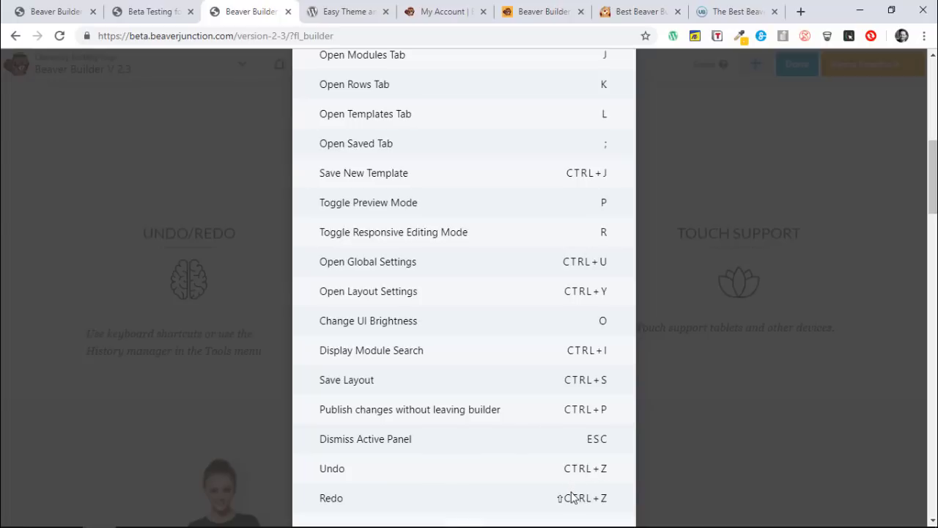
mouse_move(610, 495)
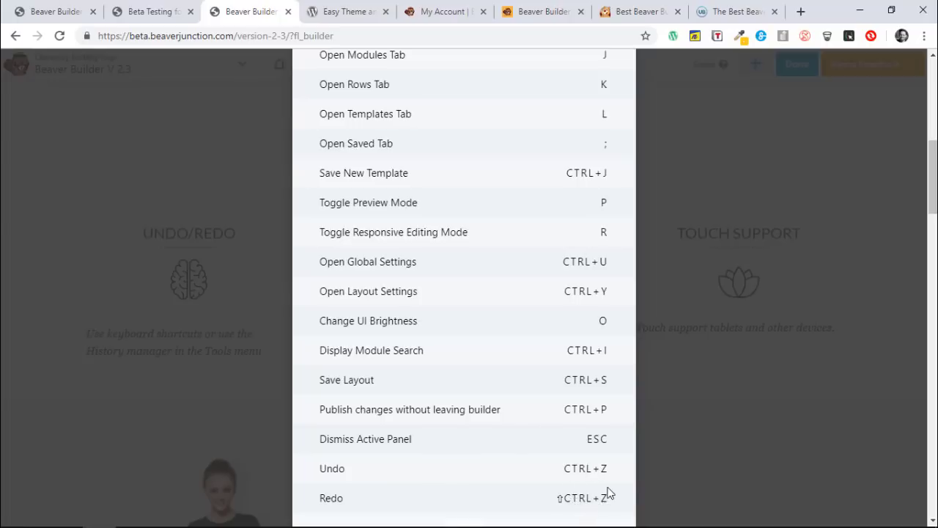
mouse_move(599, 464)
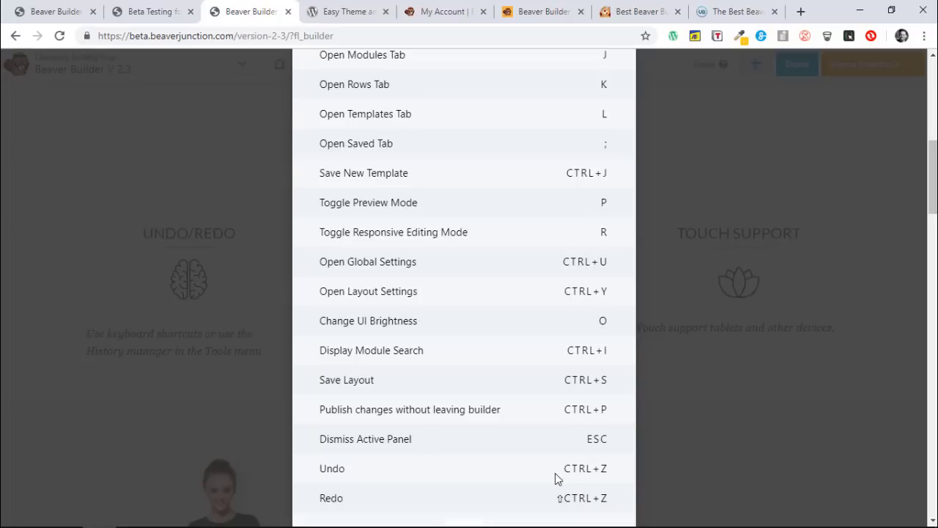
mouse_move(617, 471)
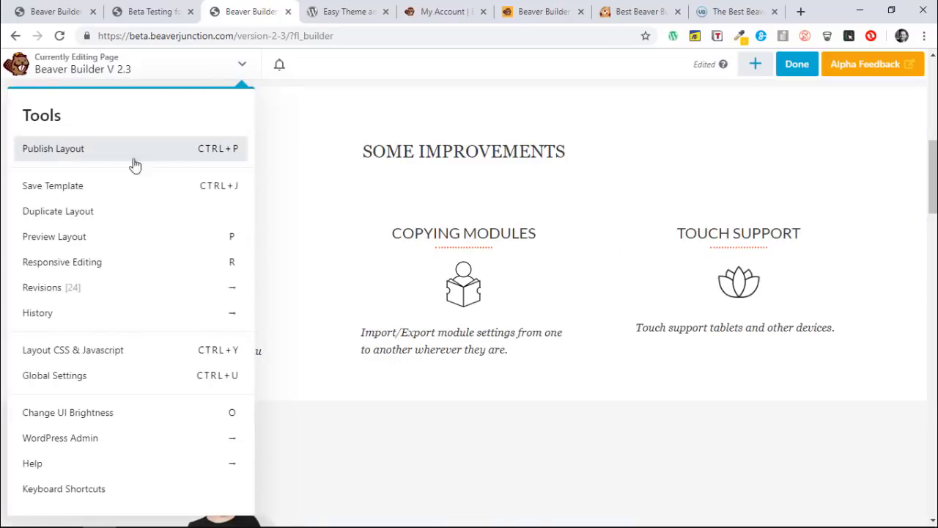
Step: Open the History panel listing Heading Edited and Draft Created entries
left_click(38, 313)
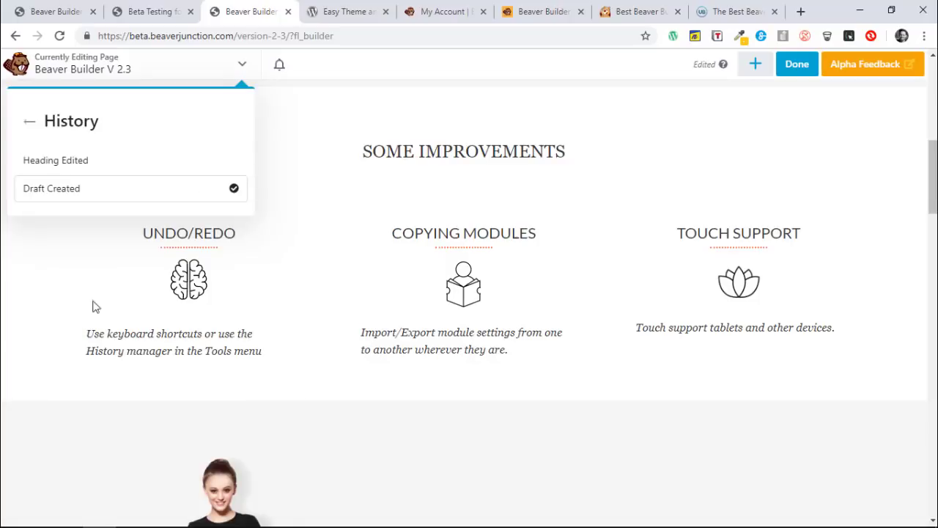
mouse_move(135, 160)
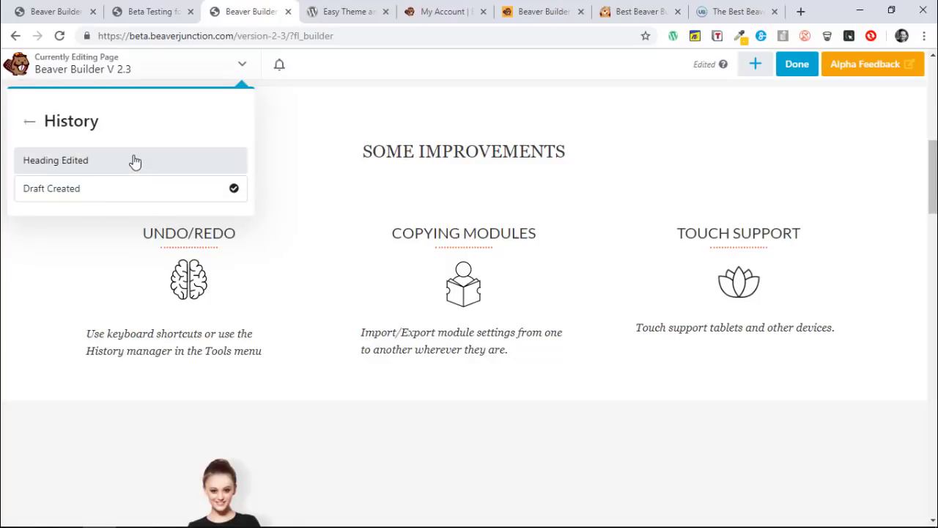
mouse_move(105, 162)
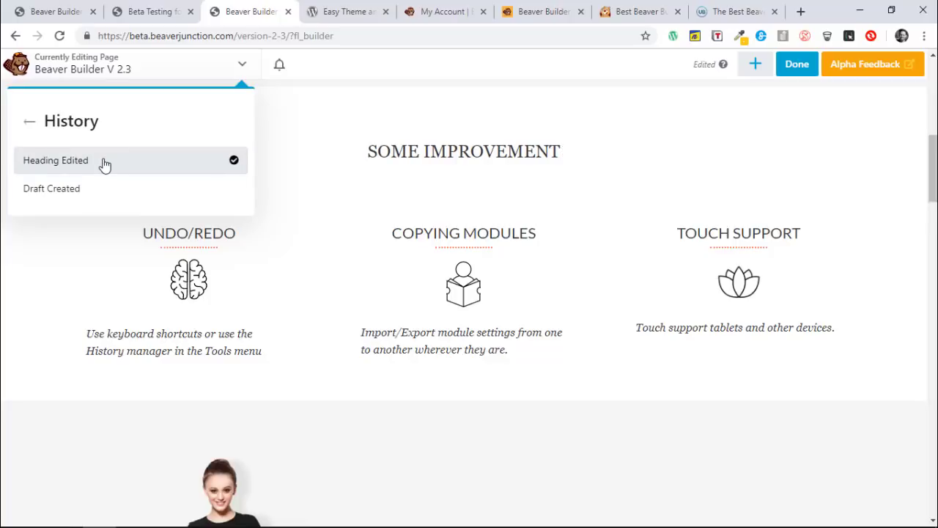
mouse_move(104, 195)
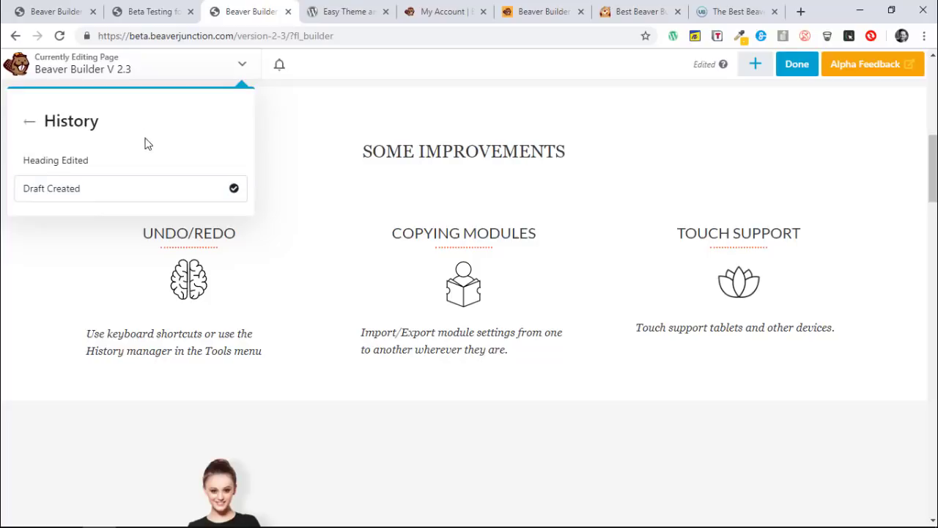
mouse_move(278, 189)
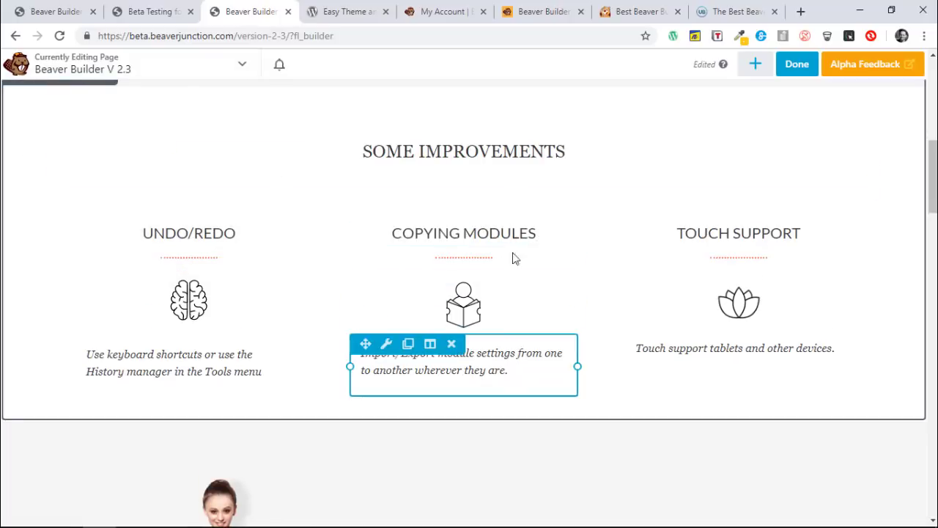
mouse_move(538, 362)
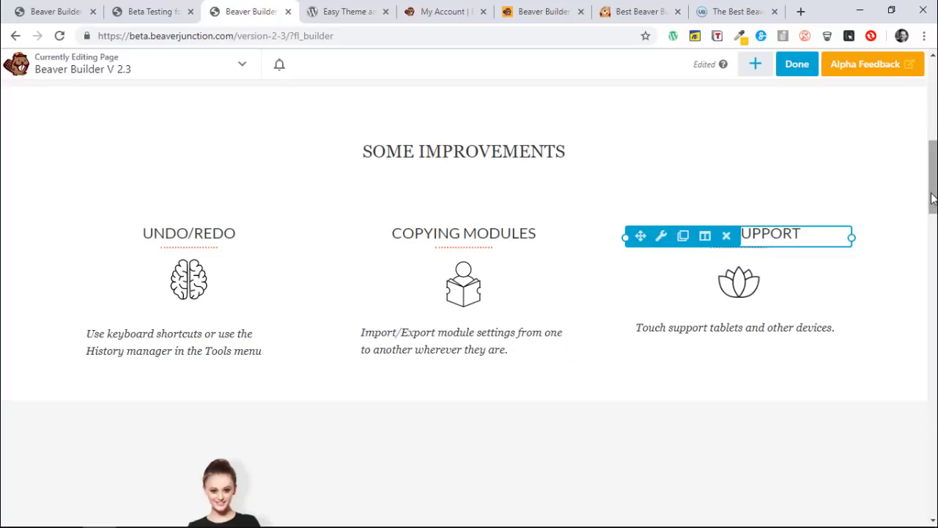
scroll("down", 3)
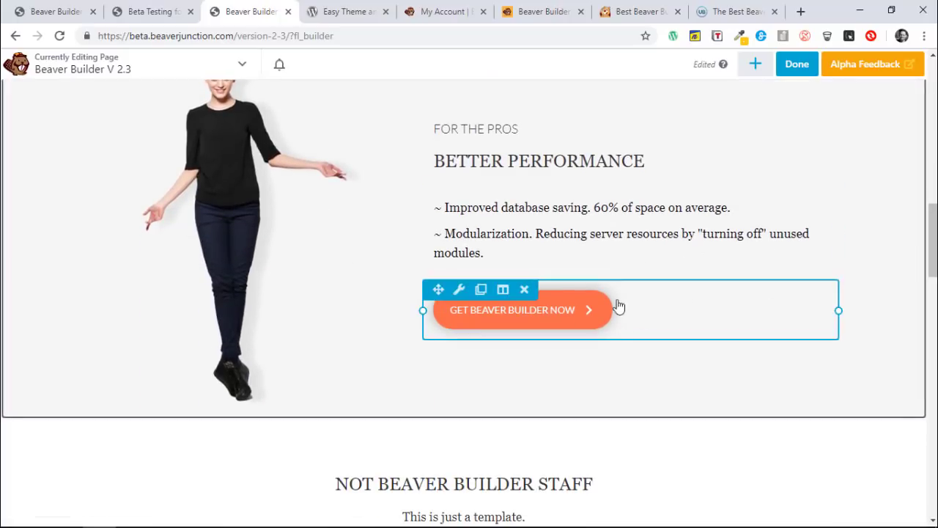
mouse_move(629, 330)
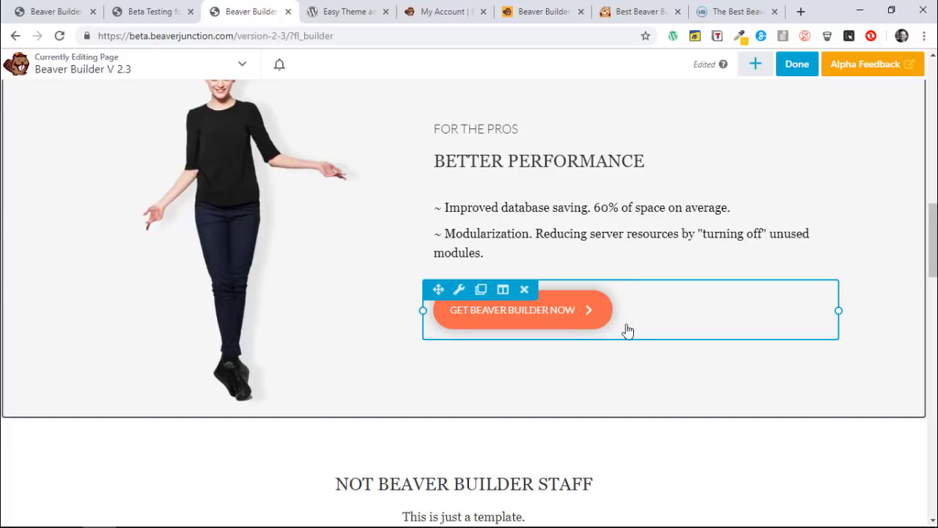
mouse_move(694, 403)
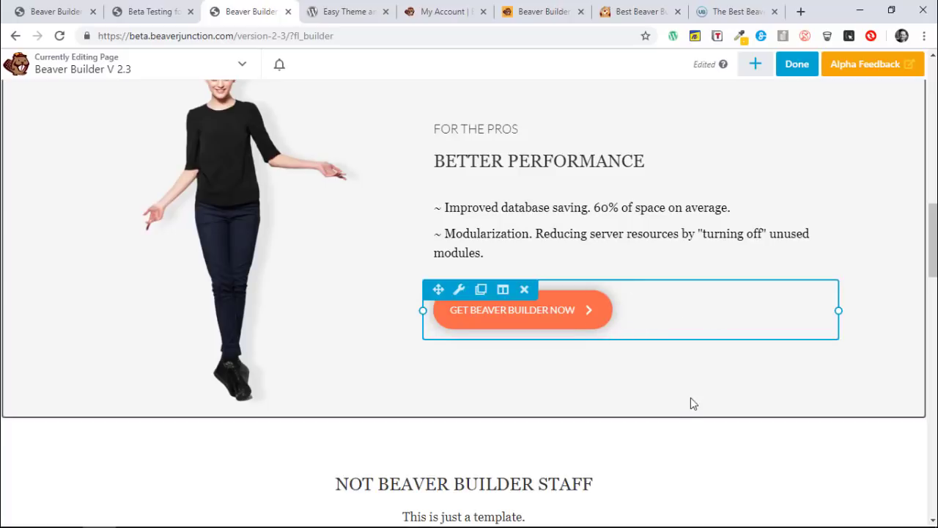
mouse_move(673, 309)
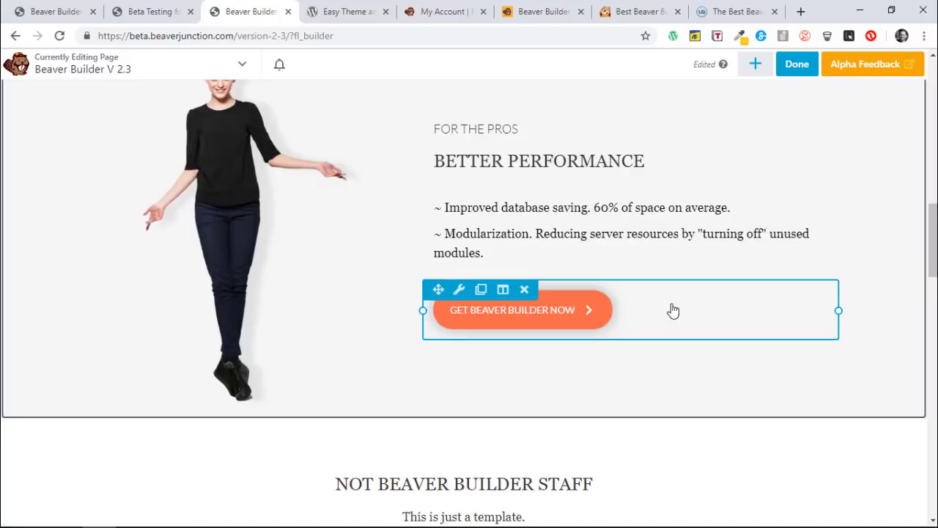
mouse_move(654, 307)
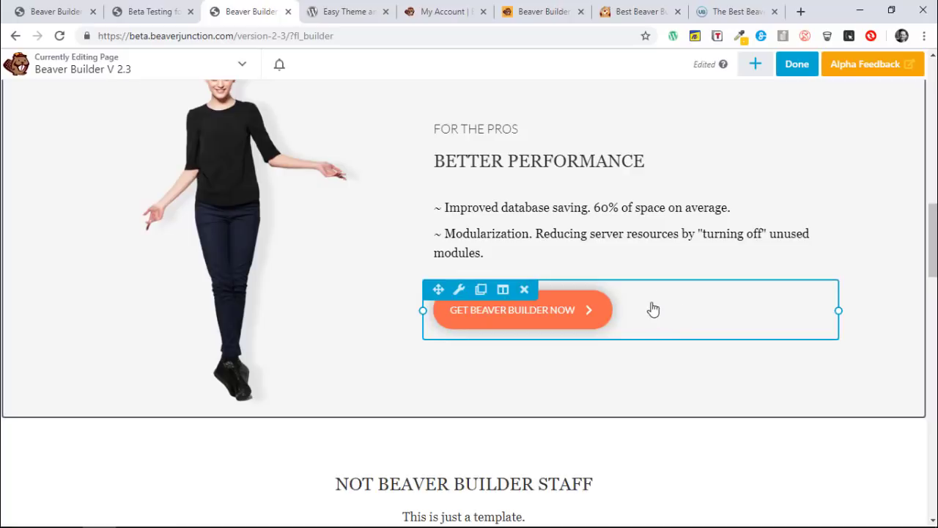
mouse_move(677, 304)
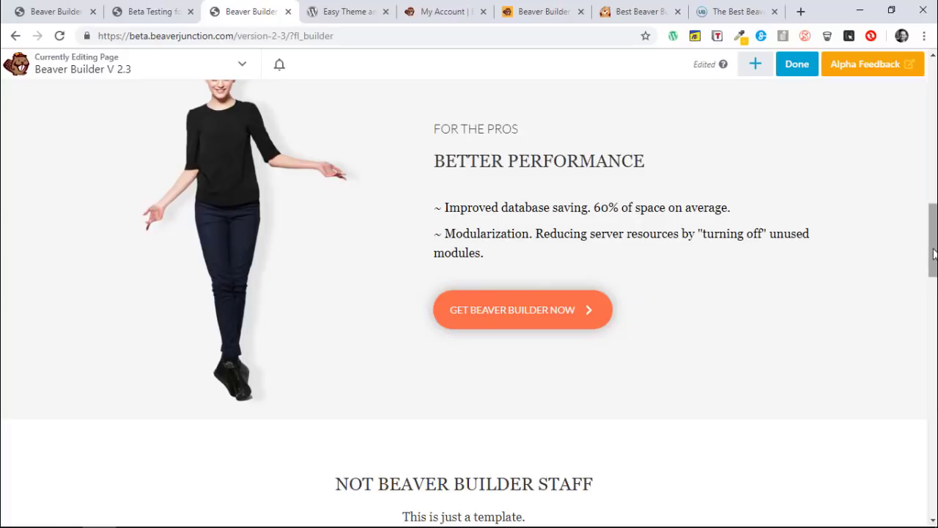
scroll("down", 3)
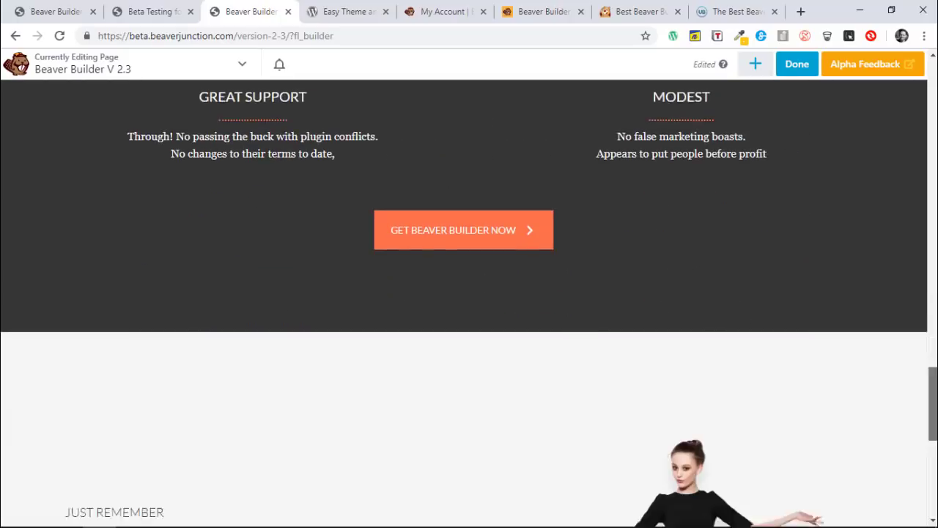
scroll("down", 3)
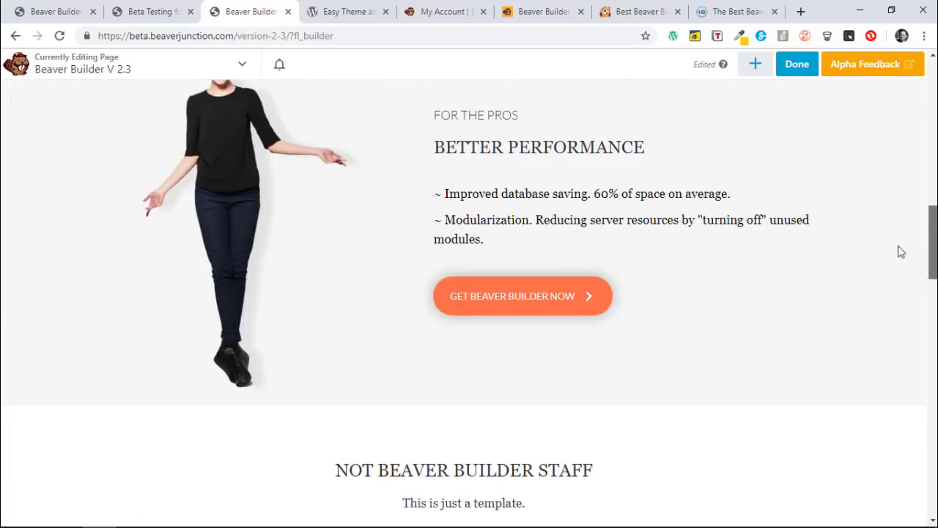
left_click(522, 296)
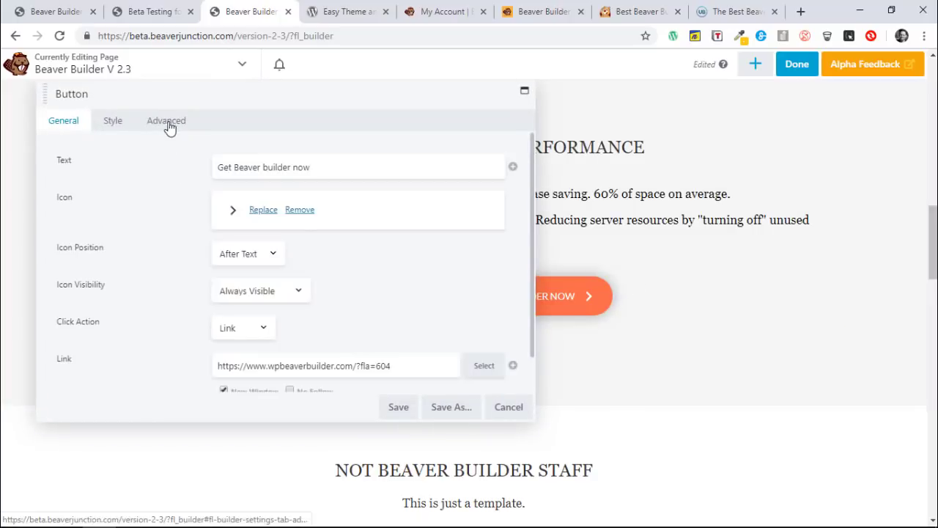
Step: Export the Get Beaver Builder Now button's settings to the clipboard from its Advanced tab
left_click(167, 120)
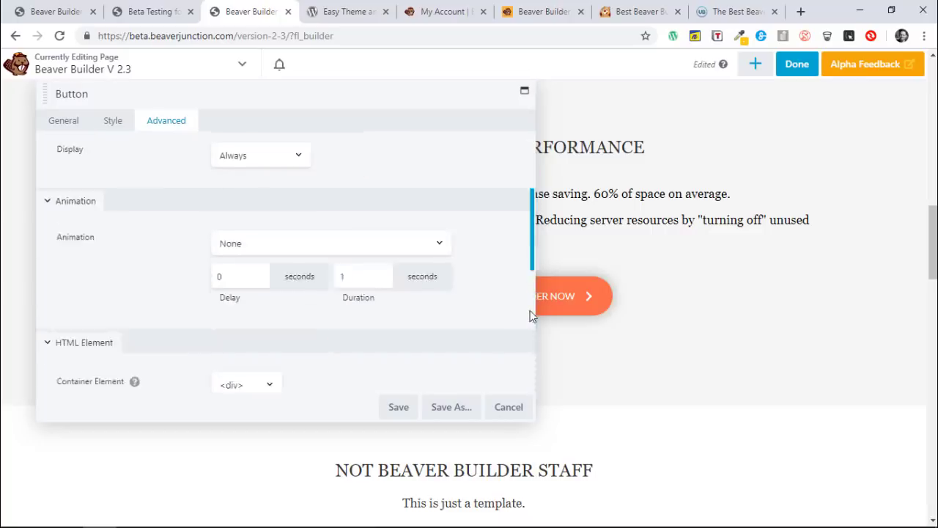
scroll("down", 3)
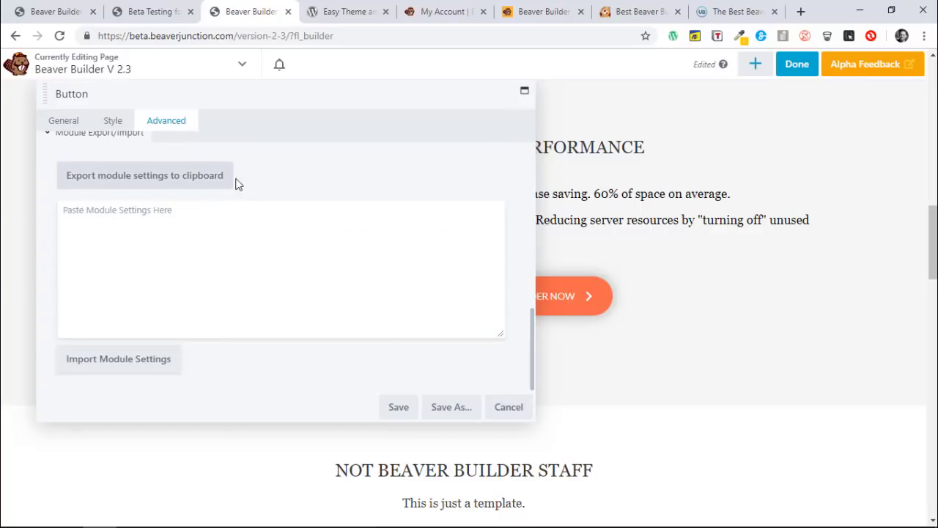
mouse_move(161, 180)
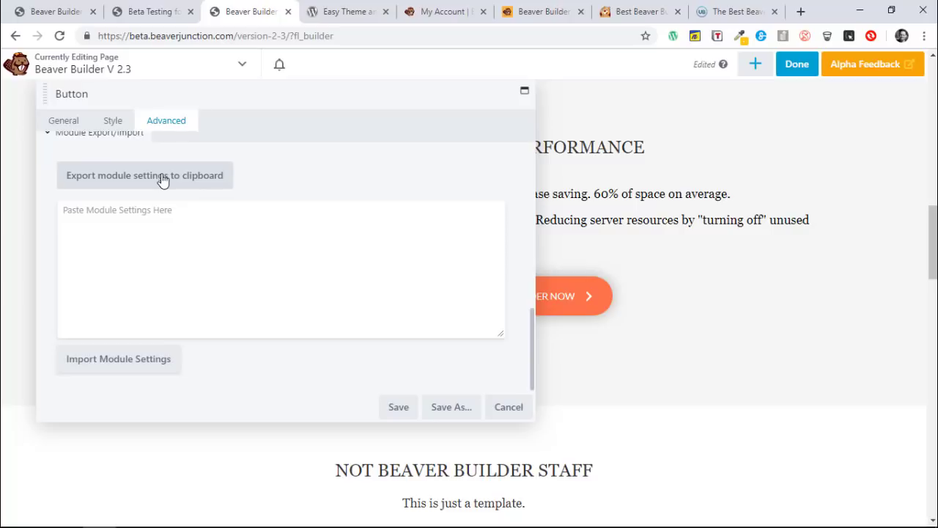
left_click(144, 175)
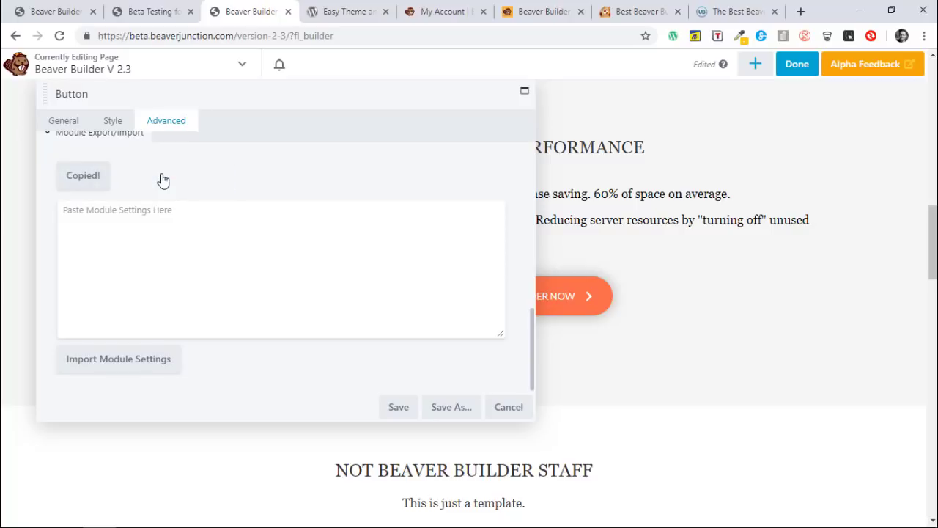
mouse_move(375, 212)
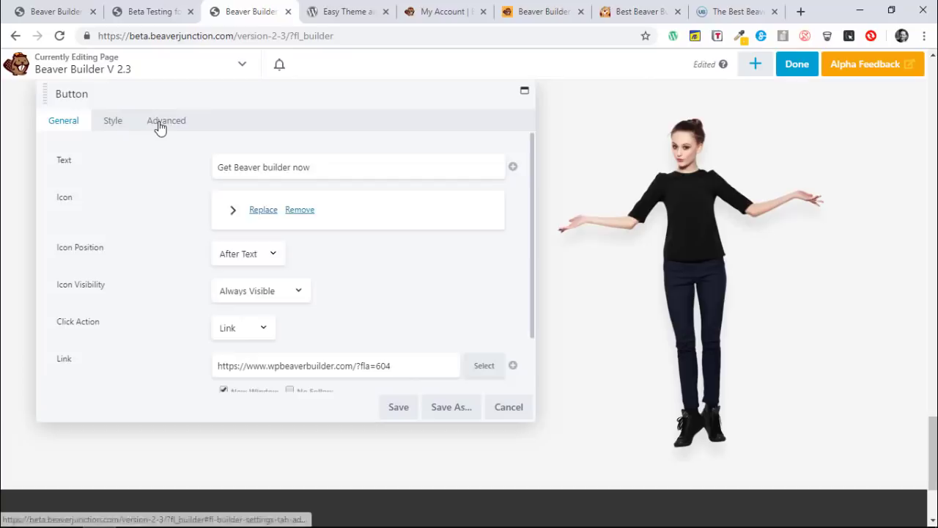
Step: Paste the copied settings into the Just Remember button's import field, then scroll to Some Improvements
left_click(165, 121)
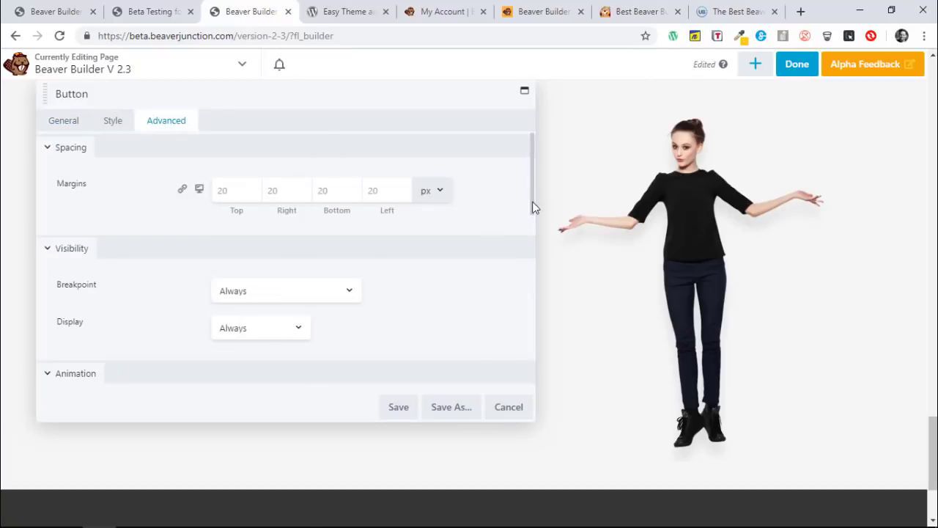
scroll("down", 3)
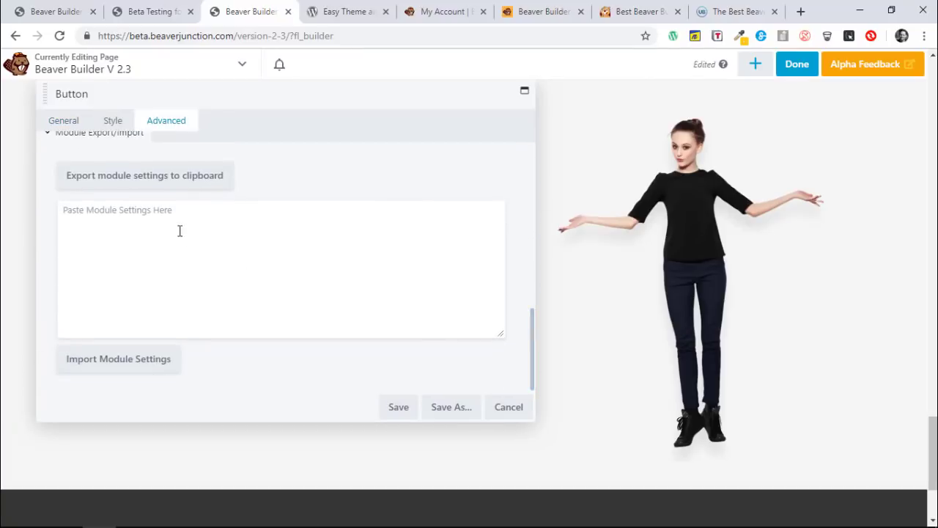
left_click(180, 231)
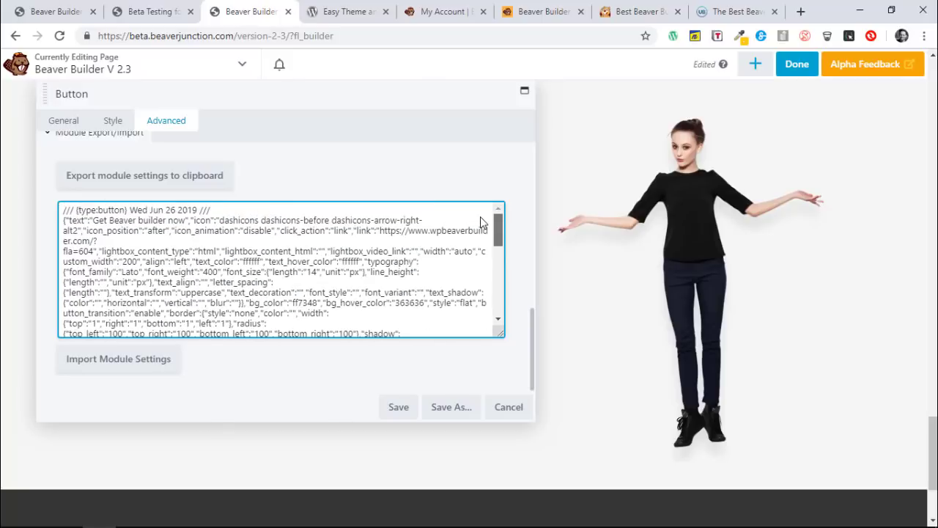
scroll("down", 3)
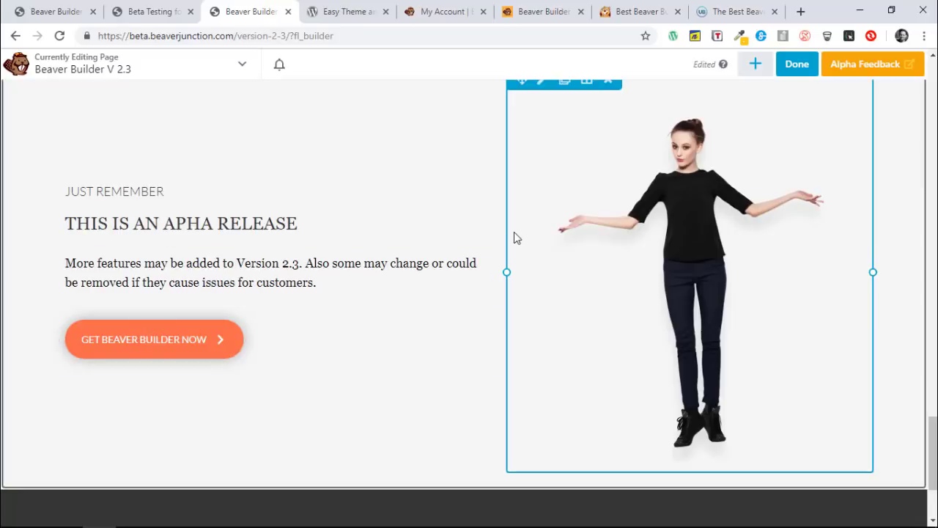
left_click(181, 224)
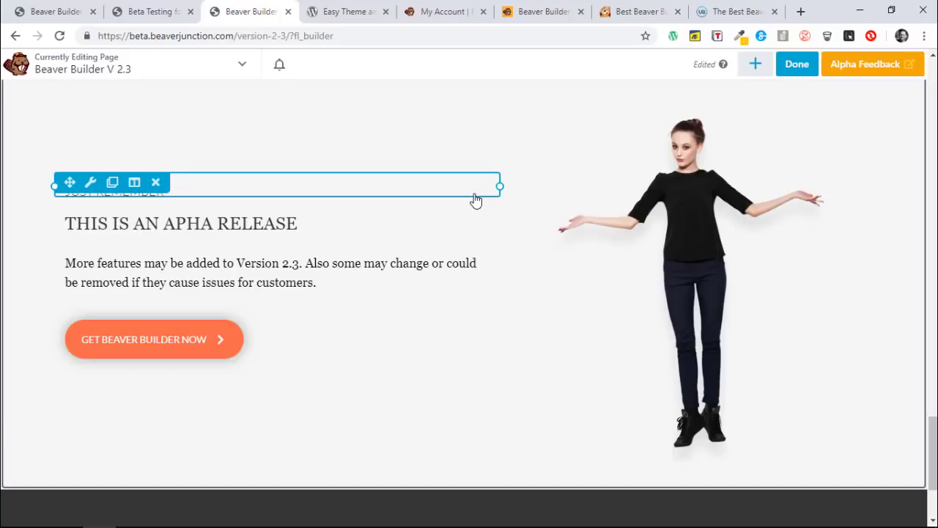
mouse_move(486, 181)
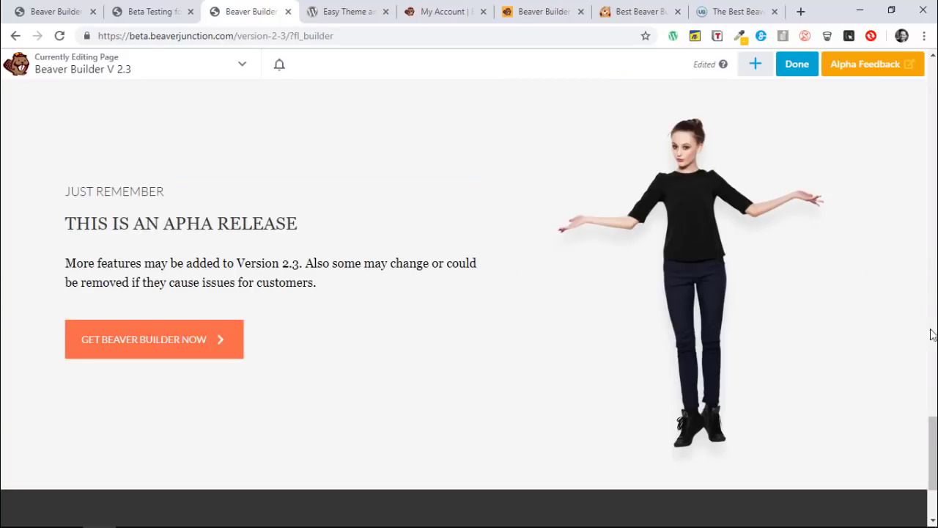
scroll("down", 3)
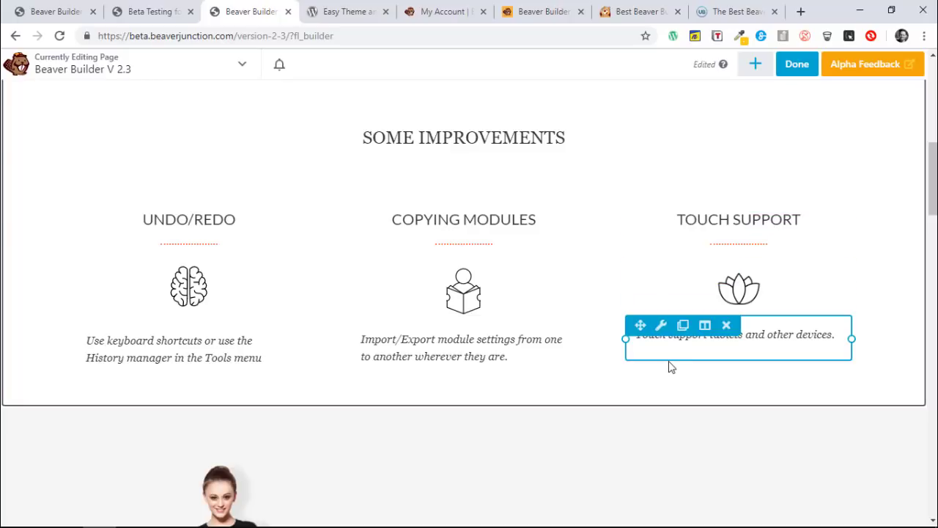
mouse_move(788, 354)
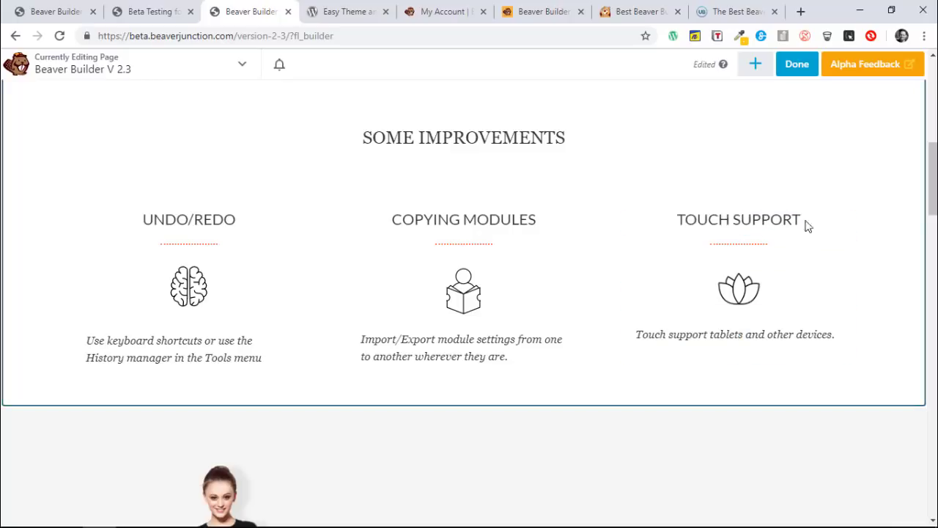
Step: Return to the Better Performance row, highlighting its heading and bullet-point text modules
left_click(740, 219)
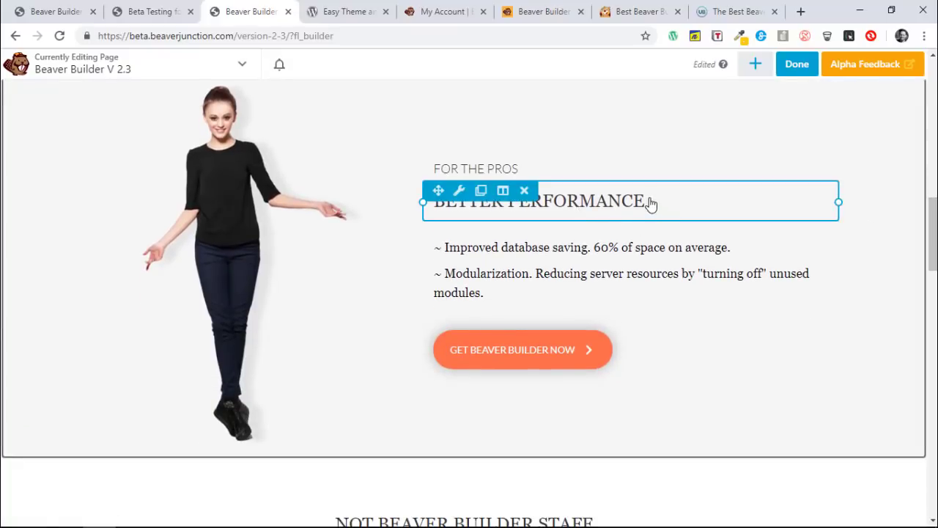
mouse_move(643, 206)
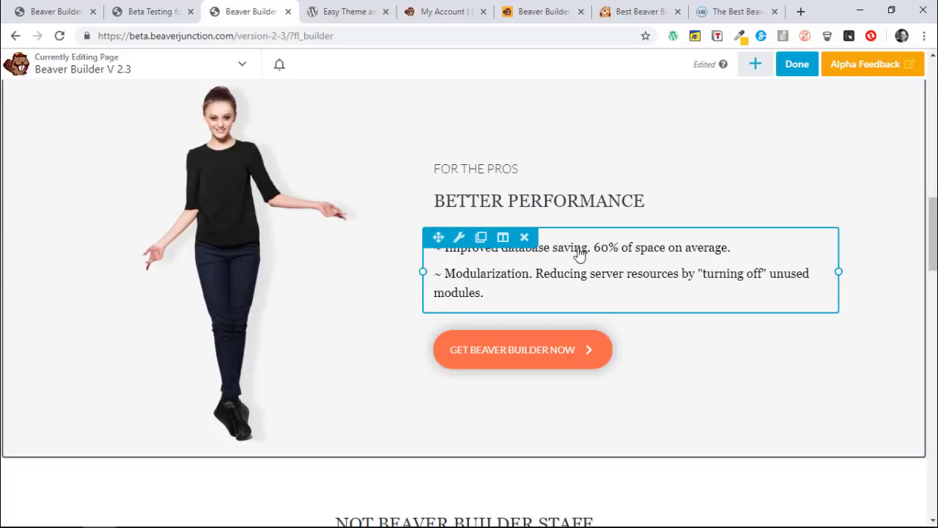
mouse_move(672, 250)
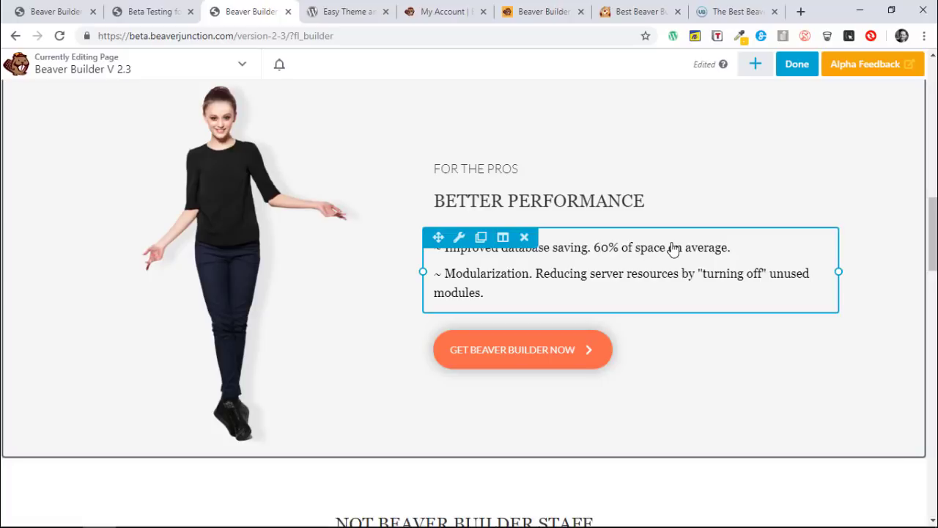
mouse_move(645, 251)
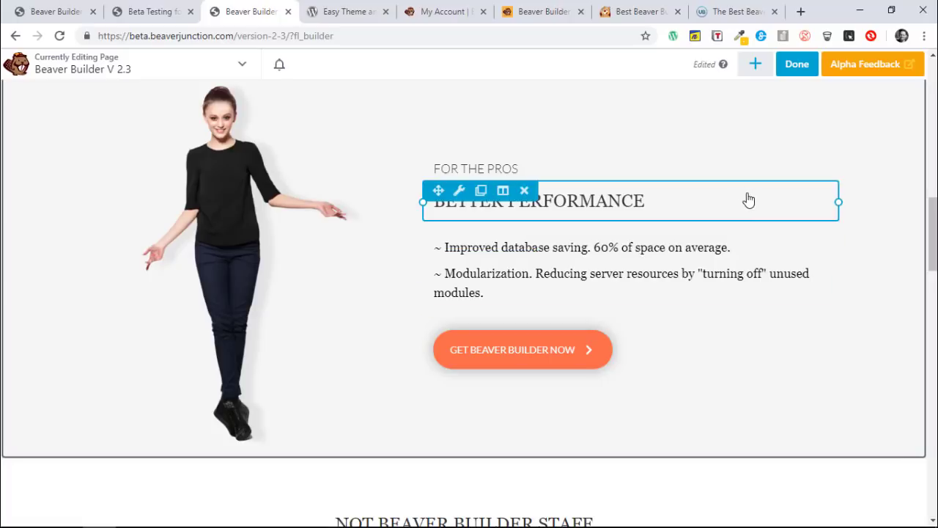
left_click(642, 273)
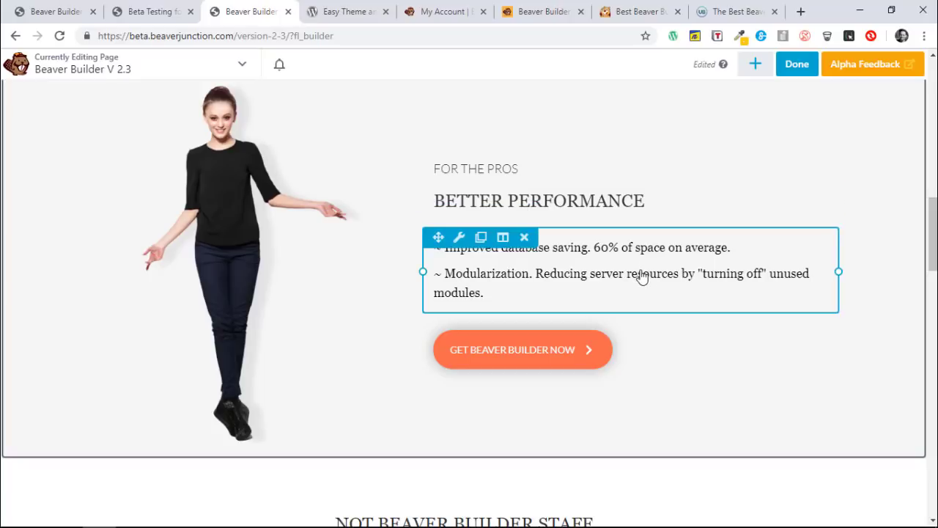
mouse_move(539, 292)
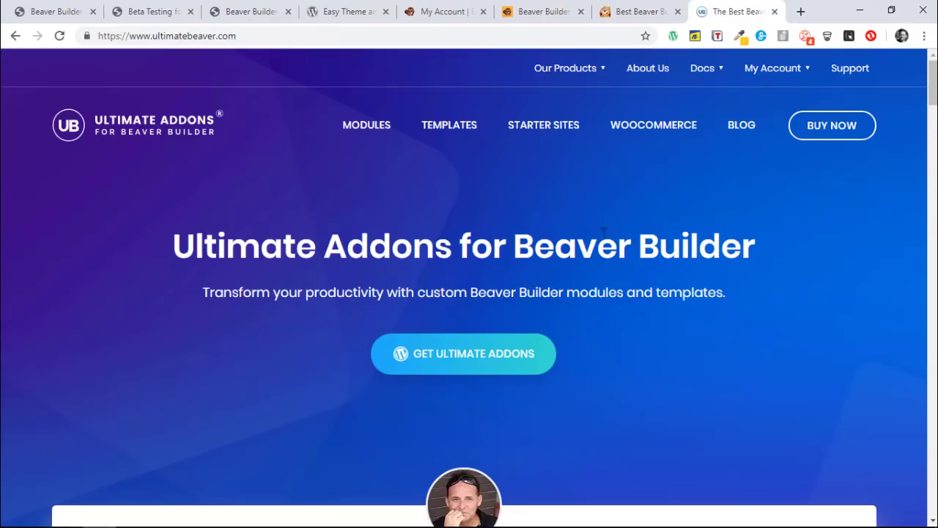
mouse_move(672, 229)
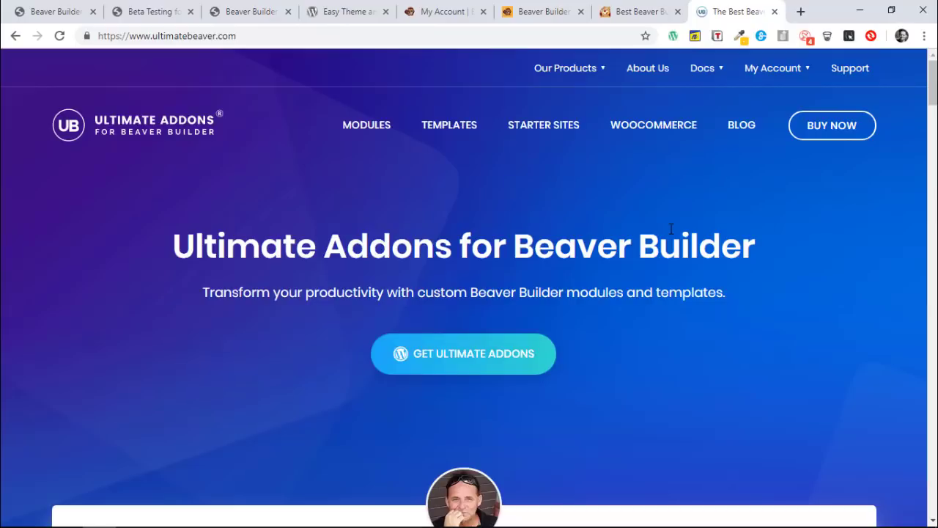
mouse_move(510, 208)
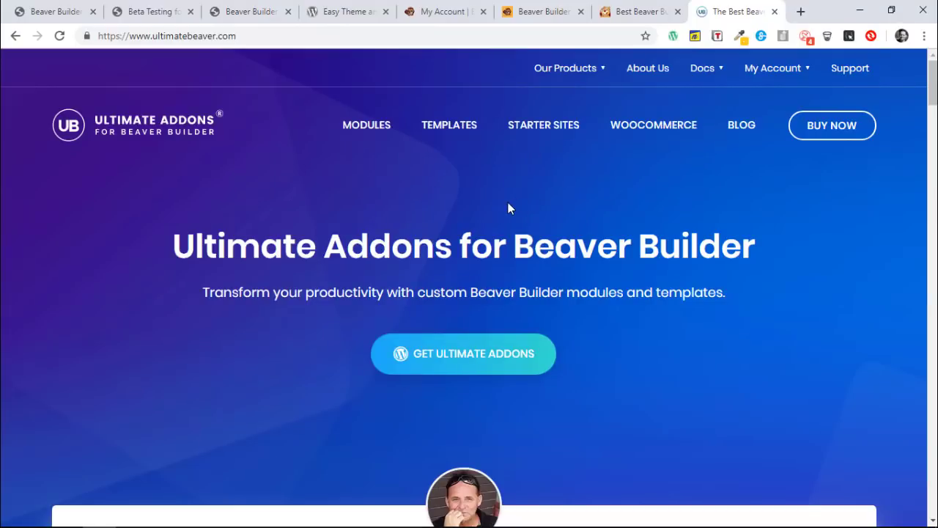
mouse_move(505, 203)
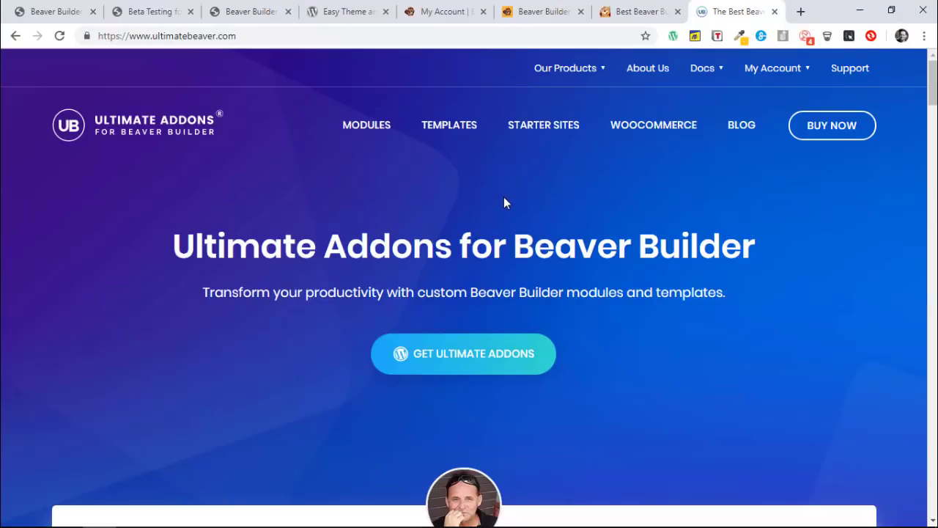
Step: Switch to the Beaver Builder Modules settings tab to review enabled modules and usage counts
left_click(55, 12)
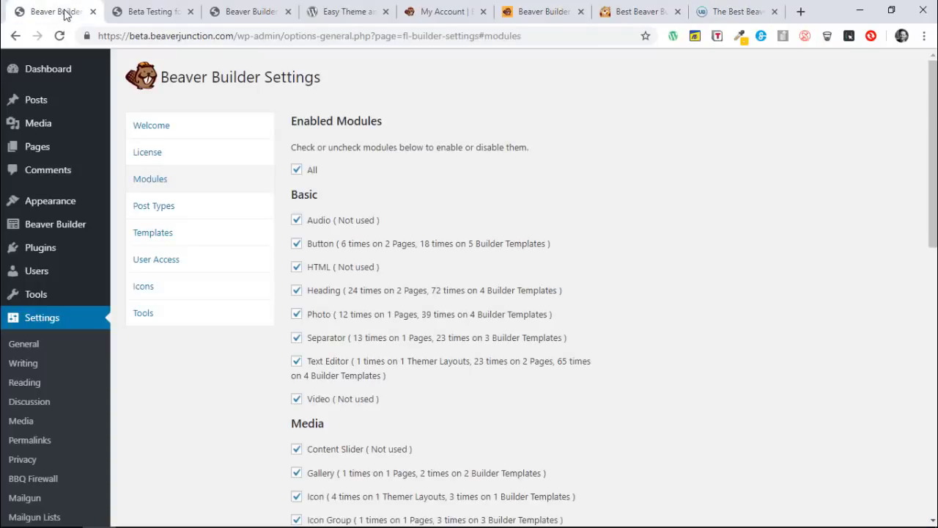
mouse_move(439, 416)
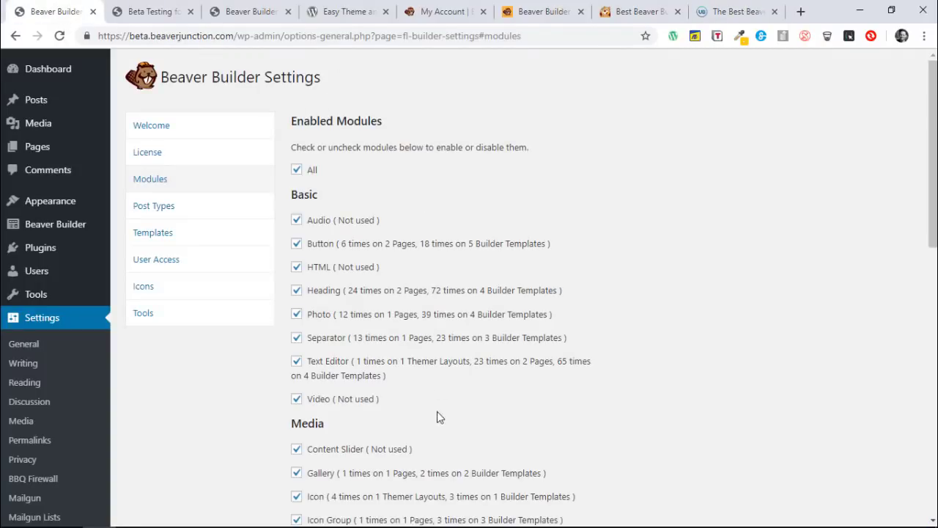
mouse_move(620, 374)
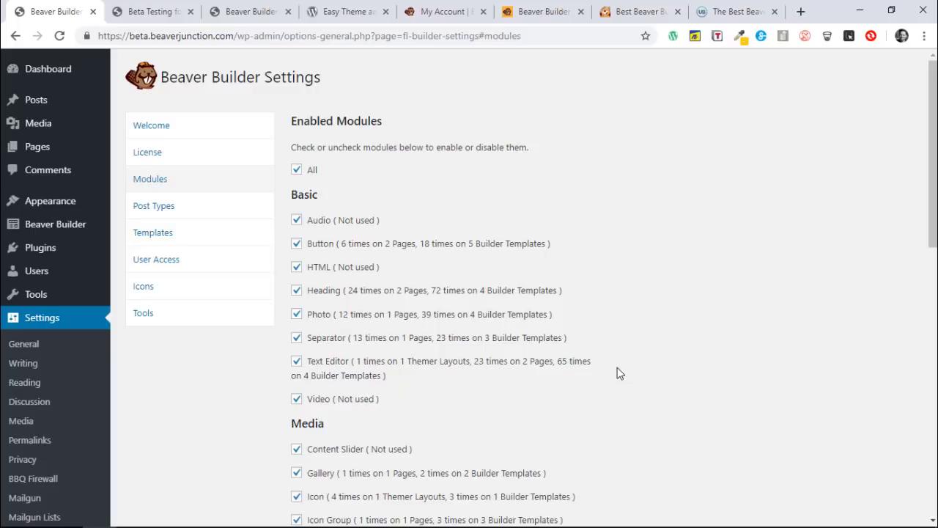
mouse_move(576, 202)
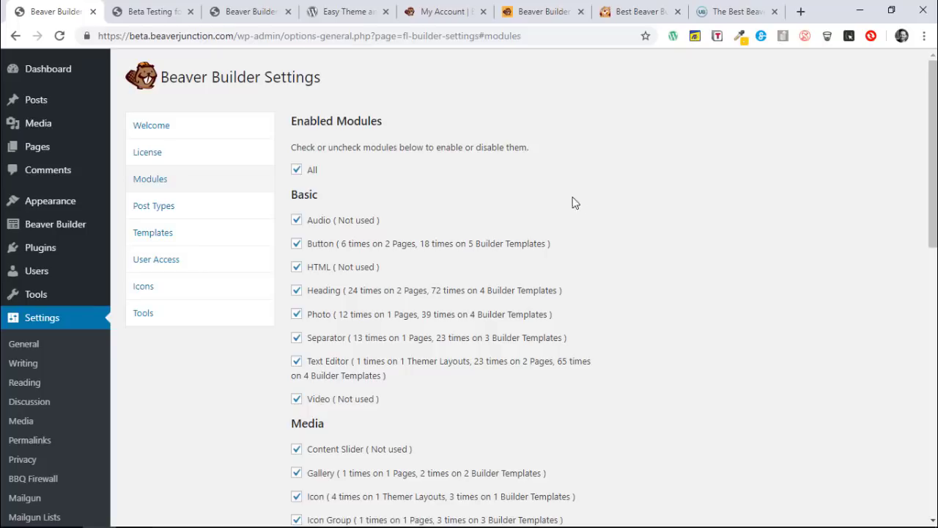
mouse_move(619, 242)
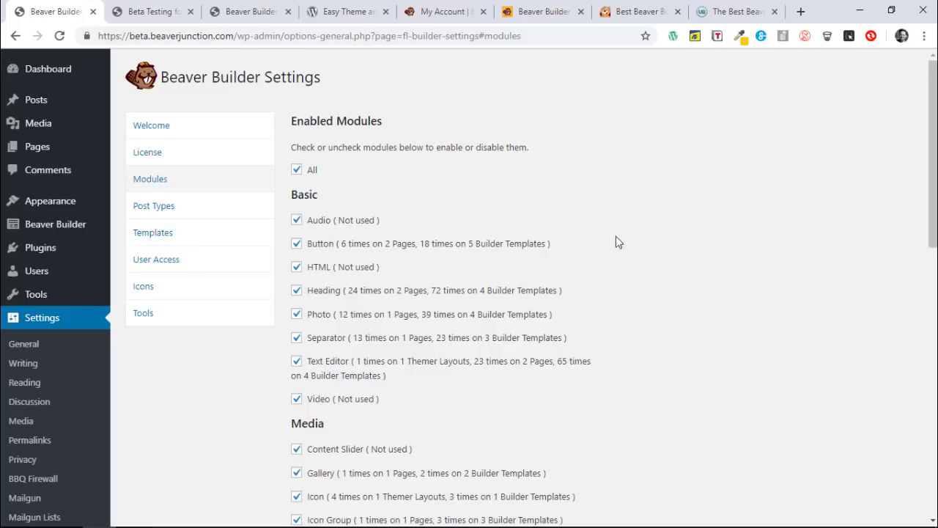
mouse_move(498, 204)
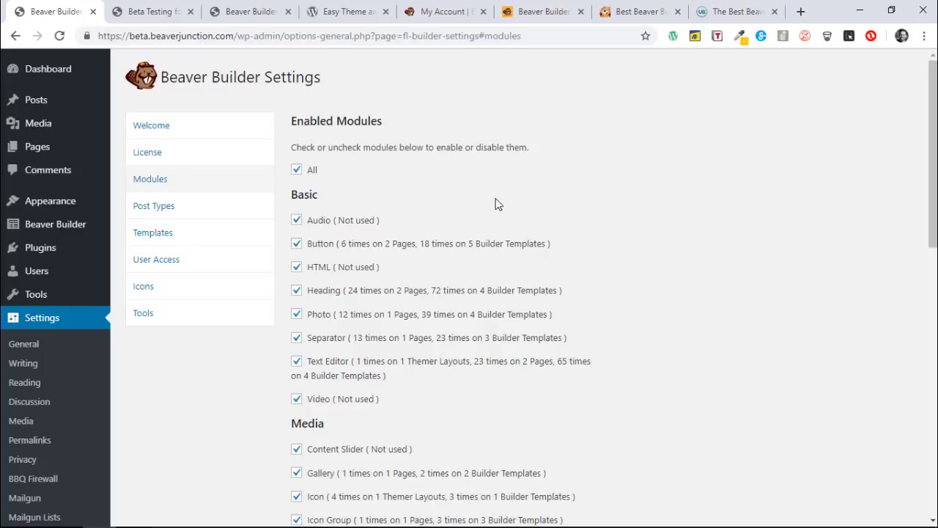
mouse_move(454, 236)
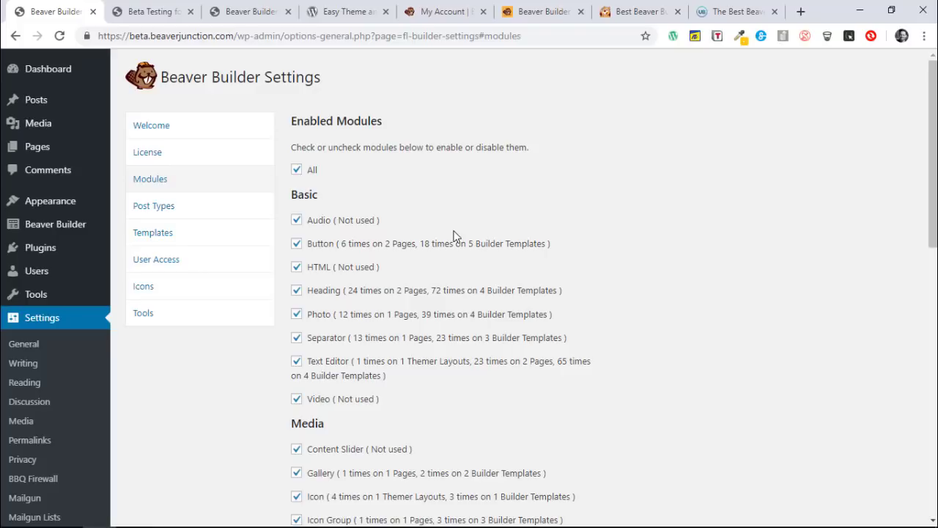
mouse_move(376, 255)
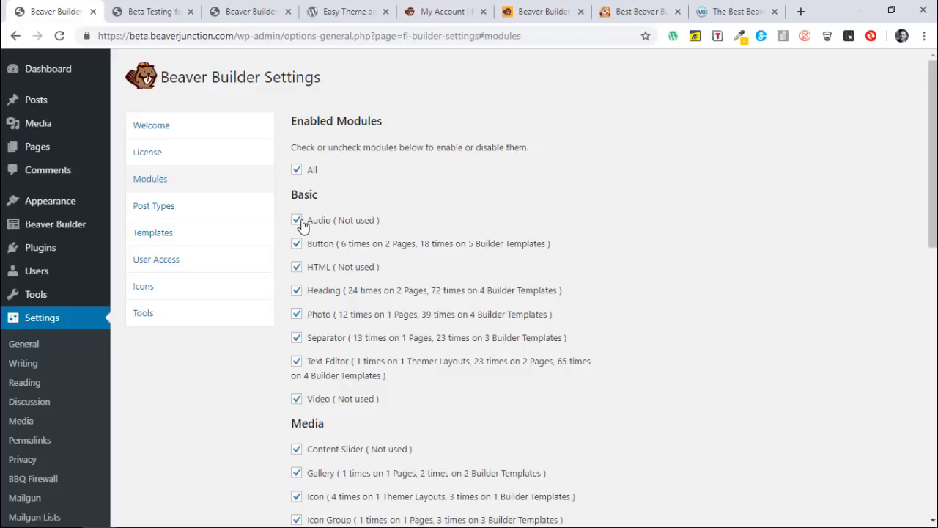
mouse_move(313, 227)
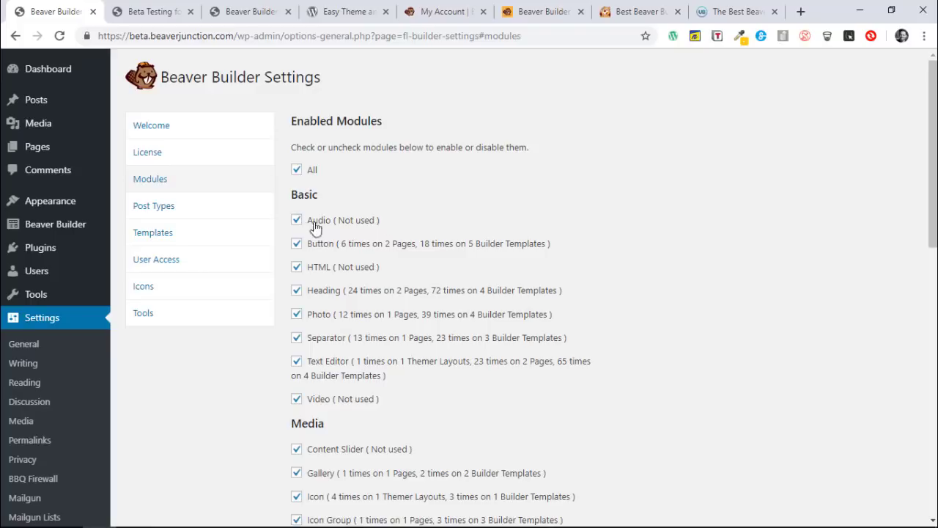
mouse_move(449, 215)
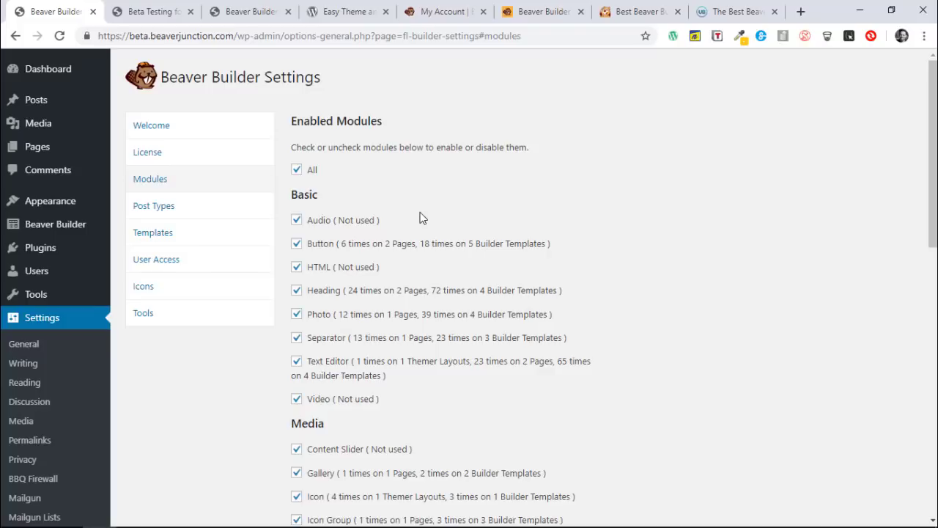
mouse_move(518, 245)
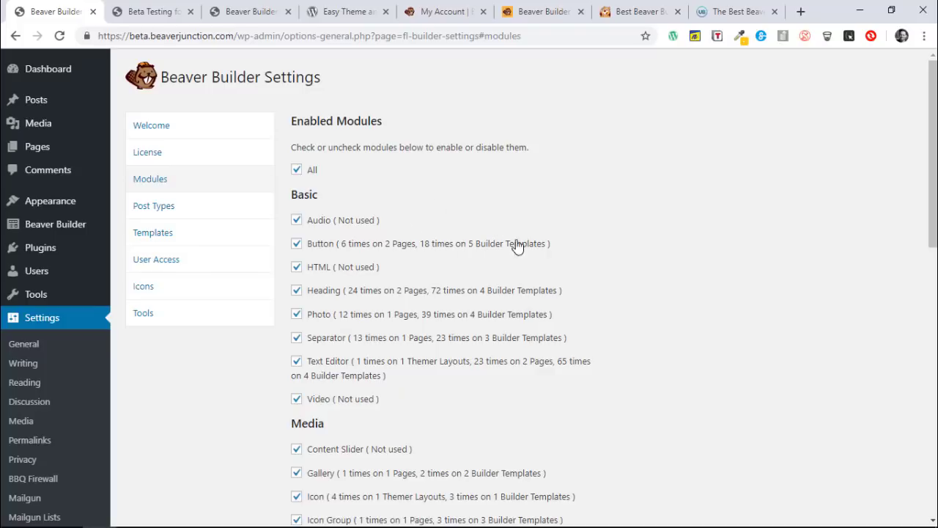
mouse_move(409, 295)
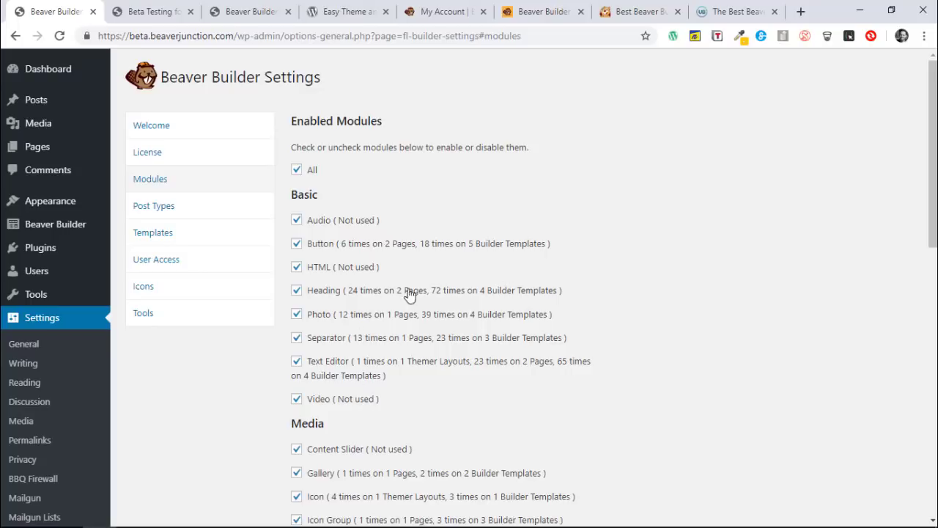
Step: Scroll the enabled modules list down through WordPress Widgets to Save Module Settings
scroll("down", 3)
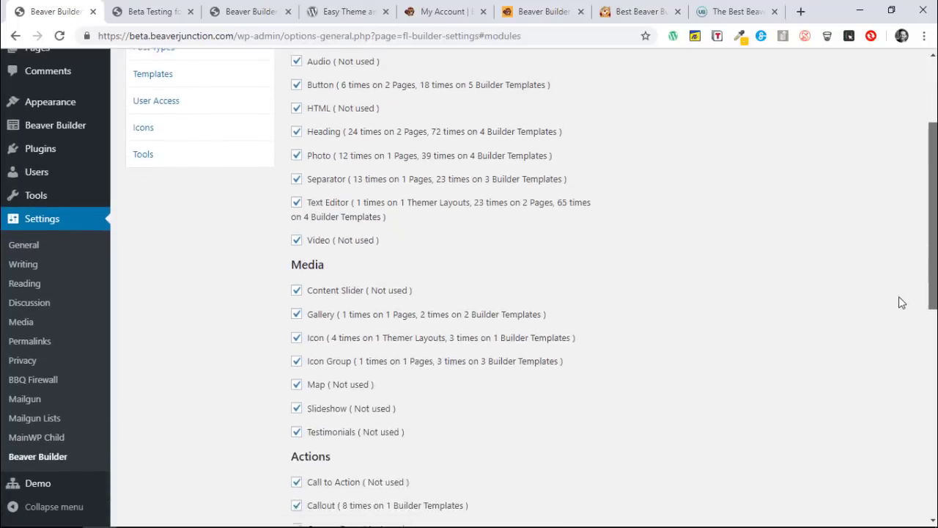
scroll("down", 3)
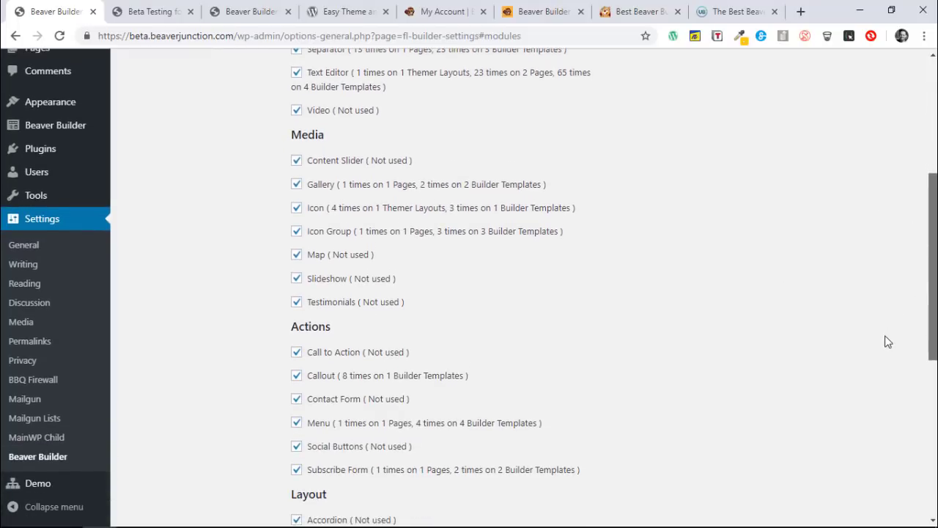
scroll("down", 3)
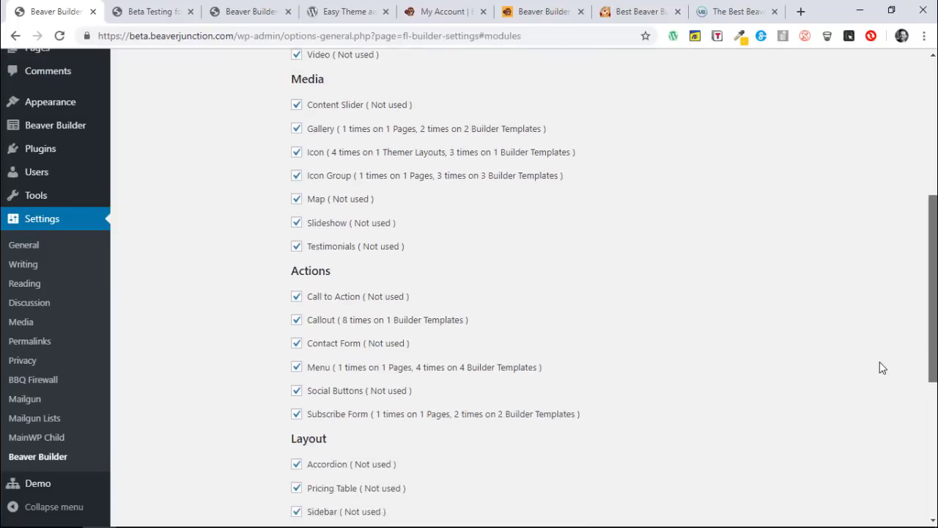
scroll("down", 3)
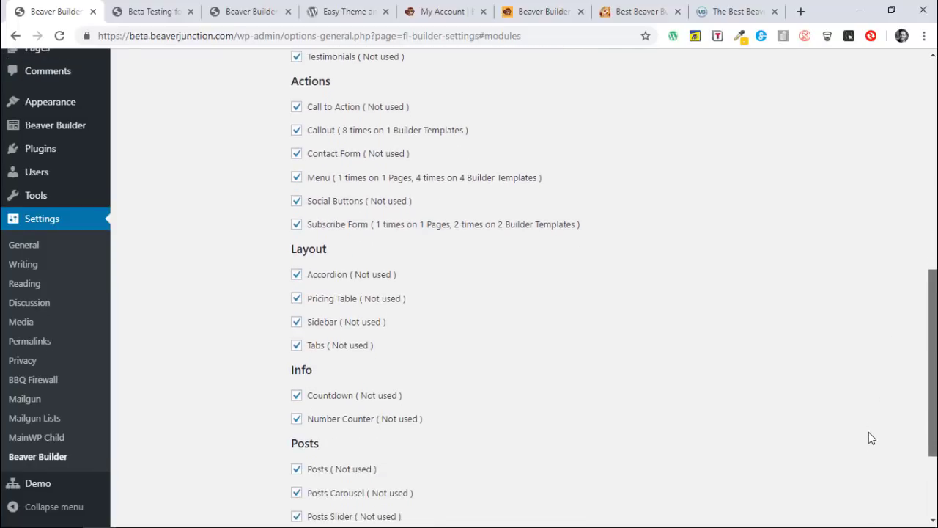
scroll("down", 3)
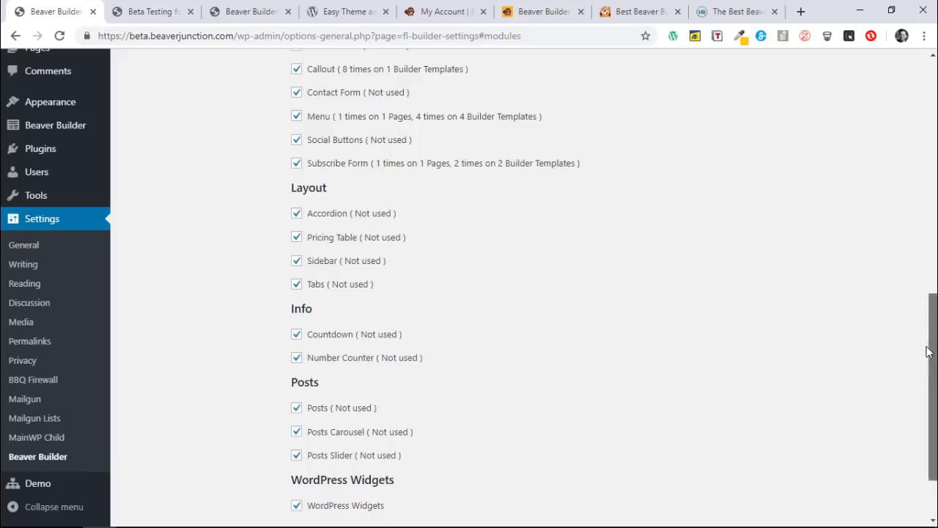
scroll("down", 3)
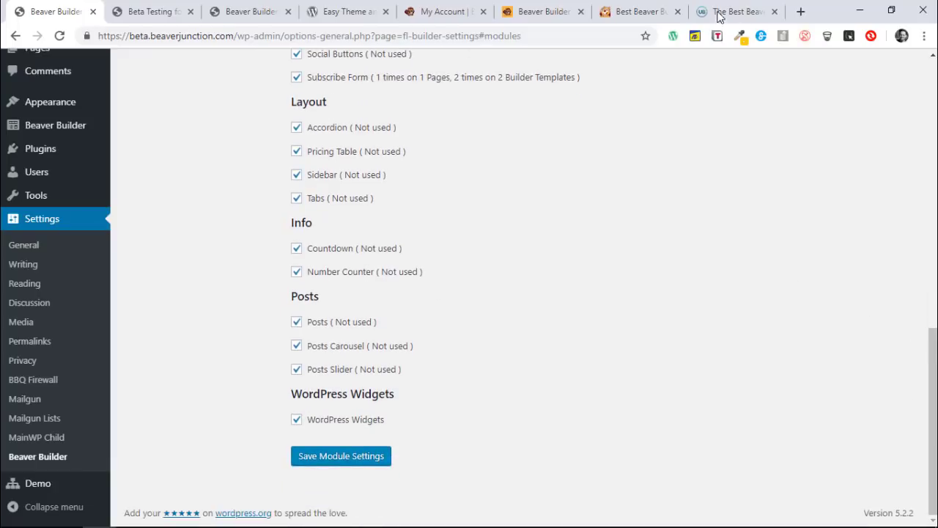
mouse_move(744, 134)
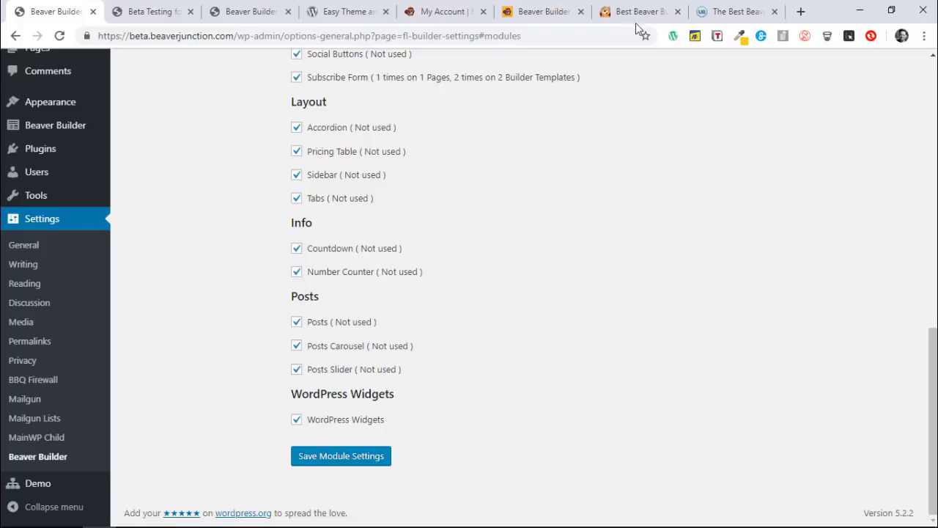
Step: Switch to the 'Best Beaver Builder' tab showing the PowerPack Beaver Addons homepage
left_click(637, 11)
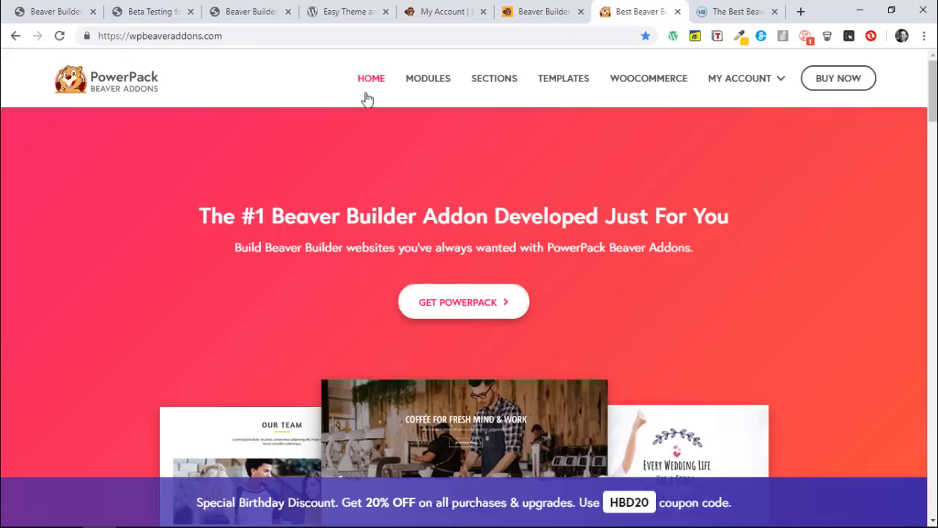
mouse_move(448, 167)
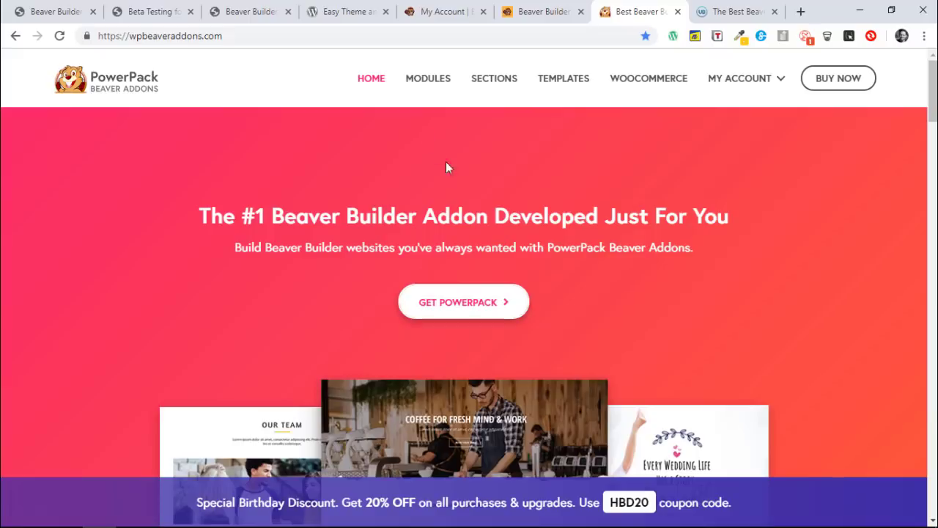
mouse_move(541, 185)
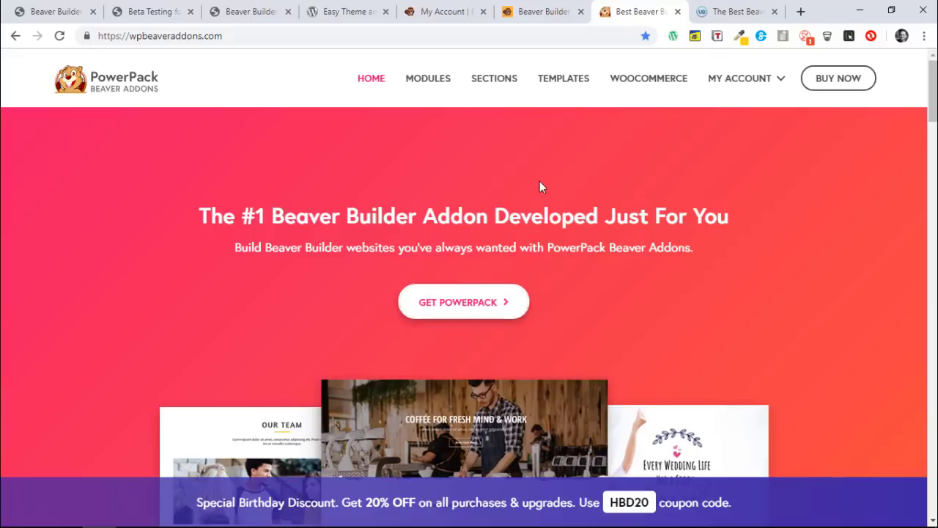
mouse_move(488, 148)
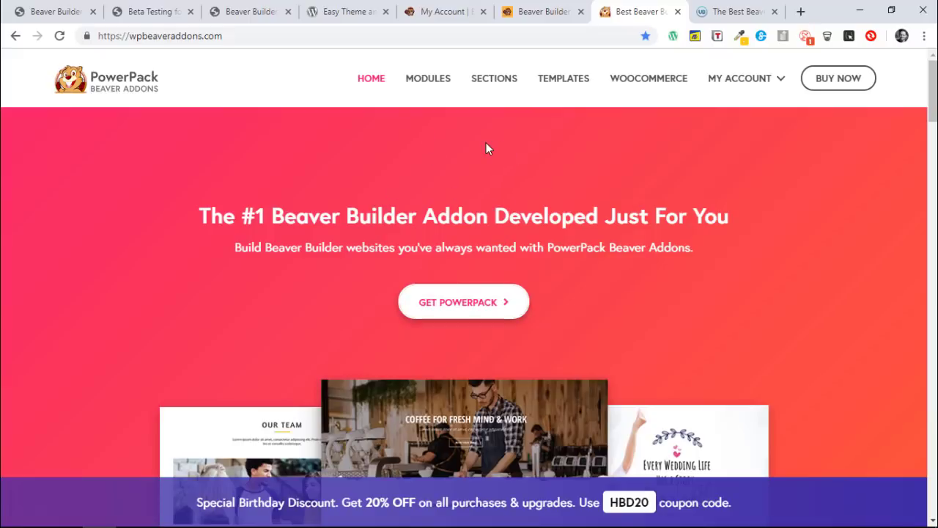